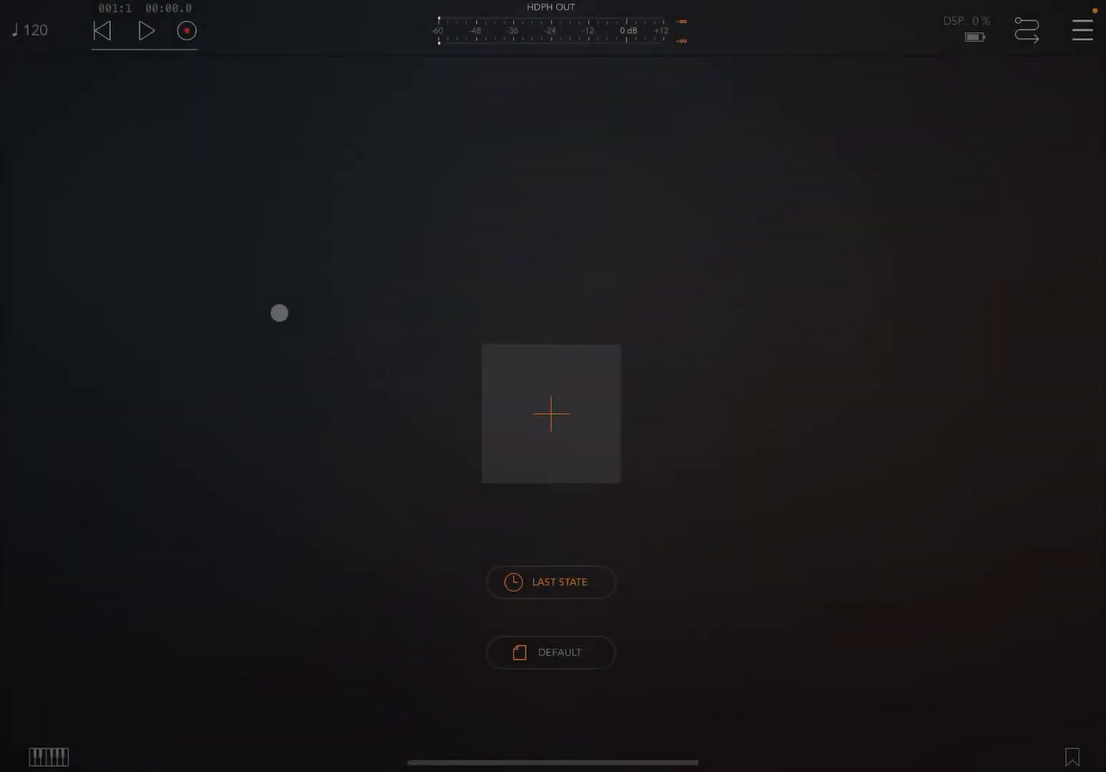
# - Start a session from the default setup with Drambo loaded as channel 1's instrument
pyautogui.click(185, 31)
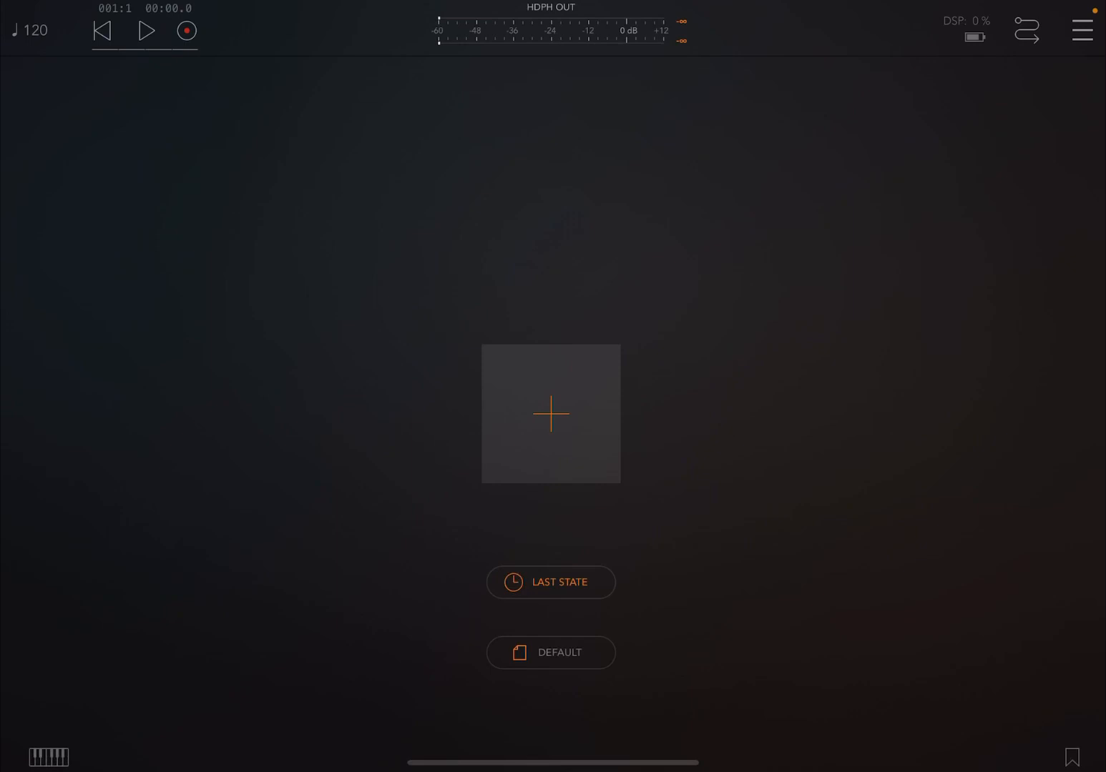
pyautogui.click(551, 412)
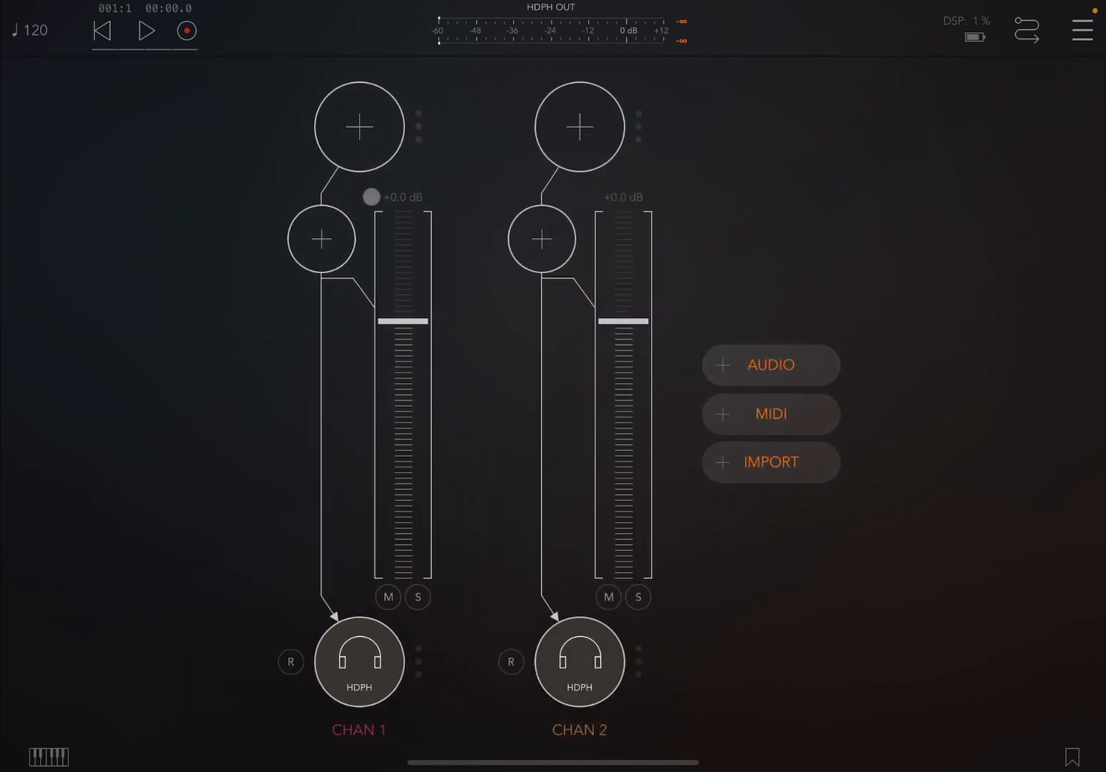
pyautogui.click(359, 126)
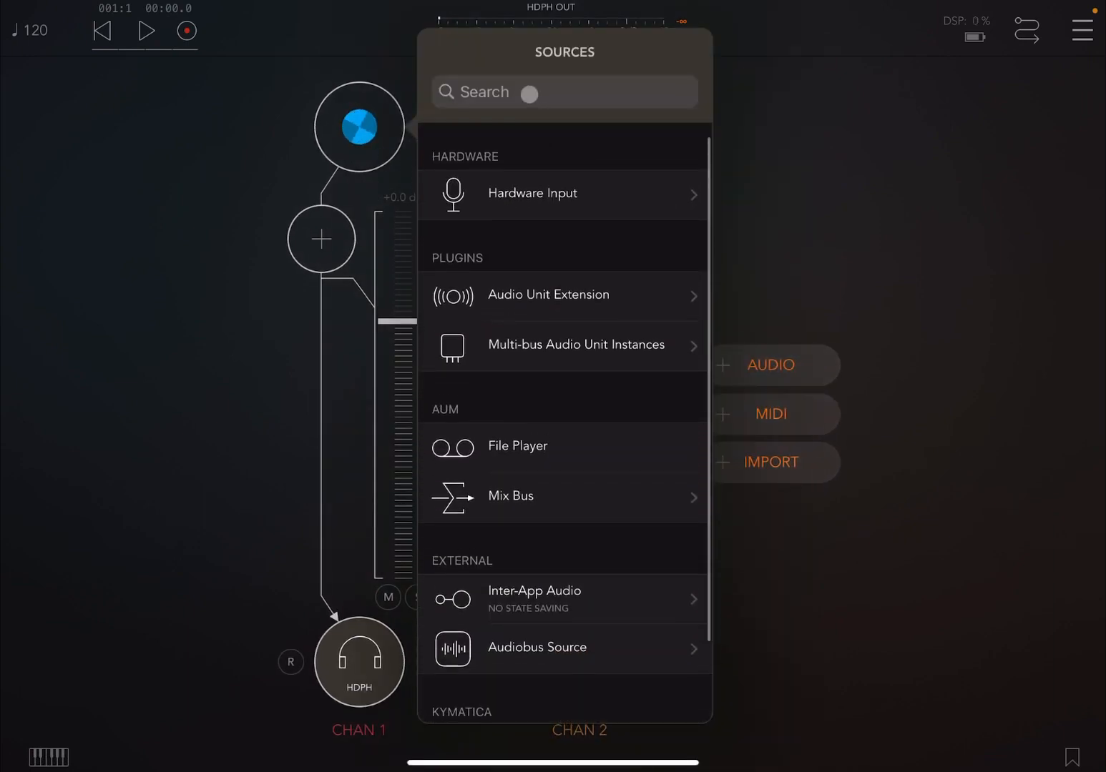
pyautogui.write('dra')
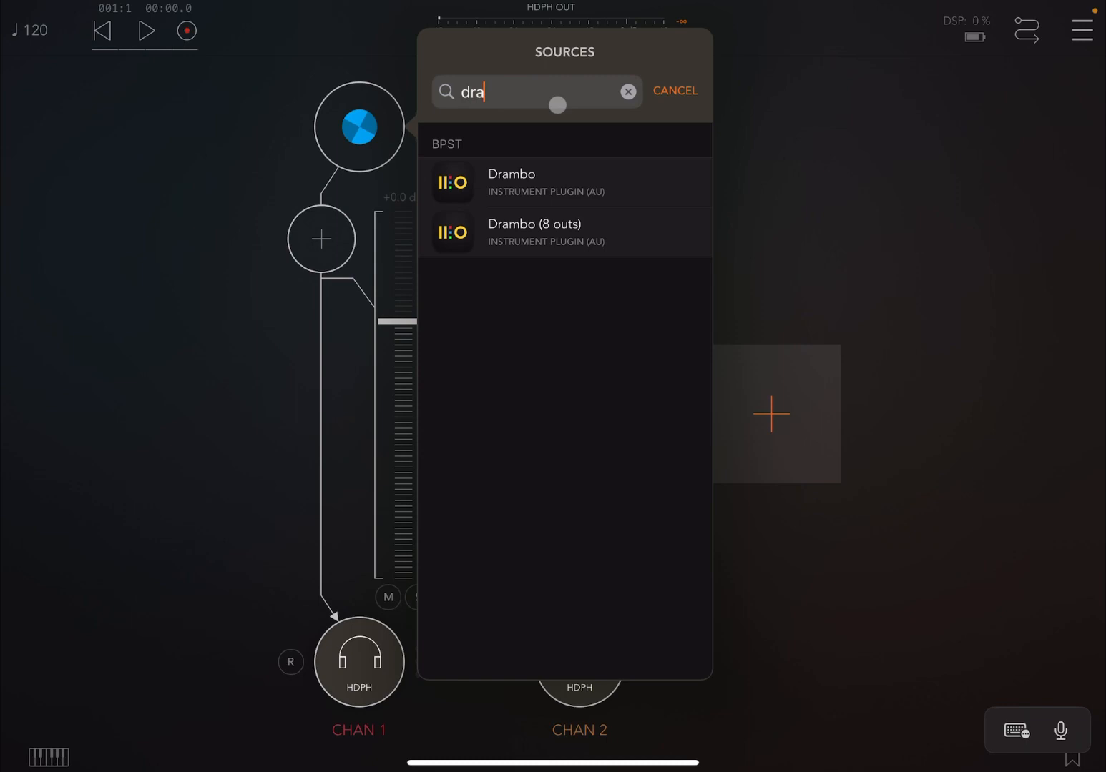
pyautogui.click(511, 183)
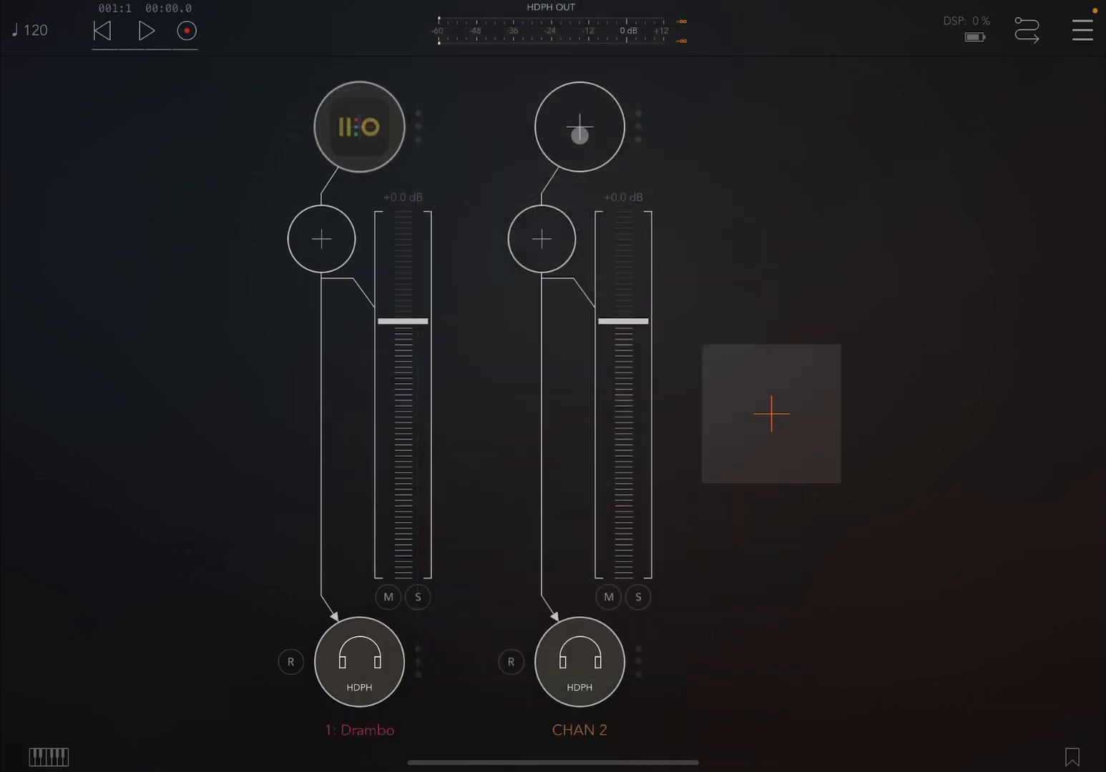
# - Search 'tera' in channel 2's source slot to add Tera Pro
pyautogui.click(769, 415)
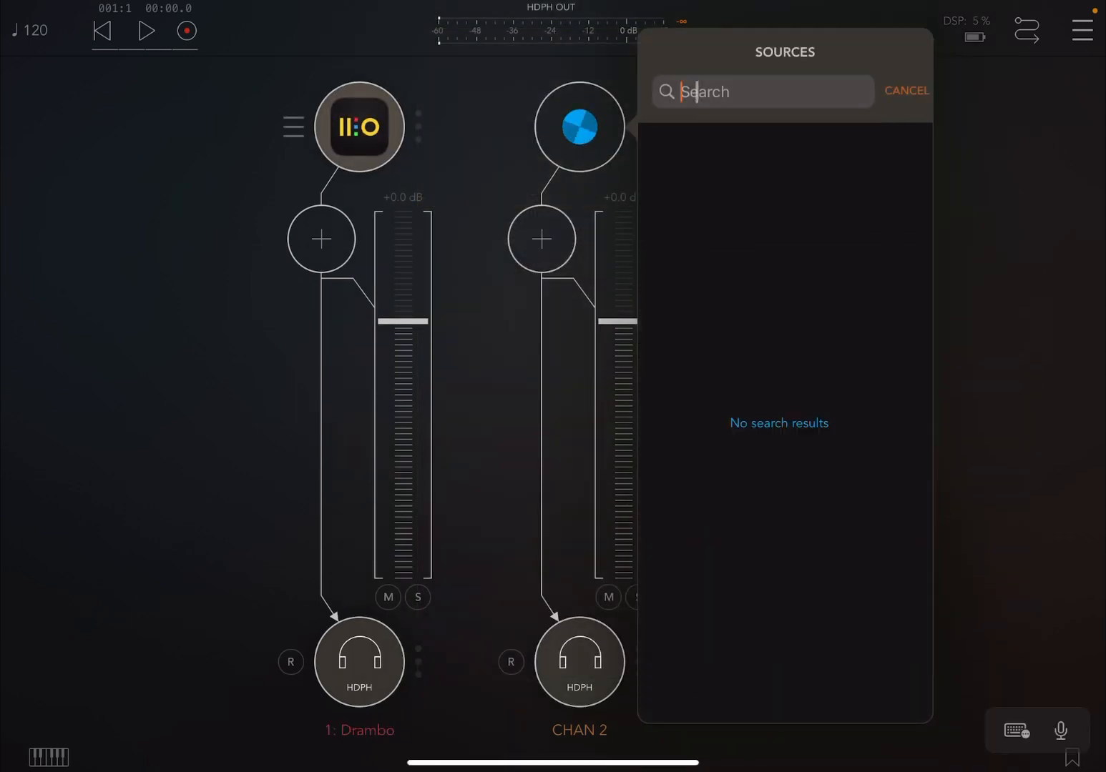
pyautogui.write('tera')
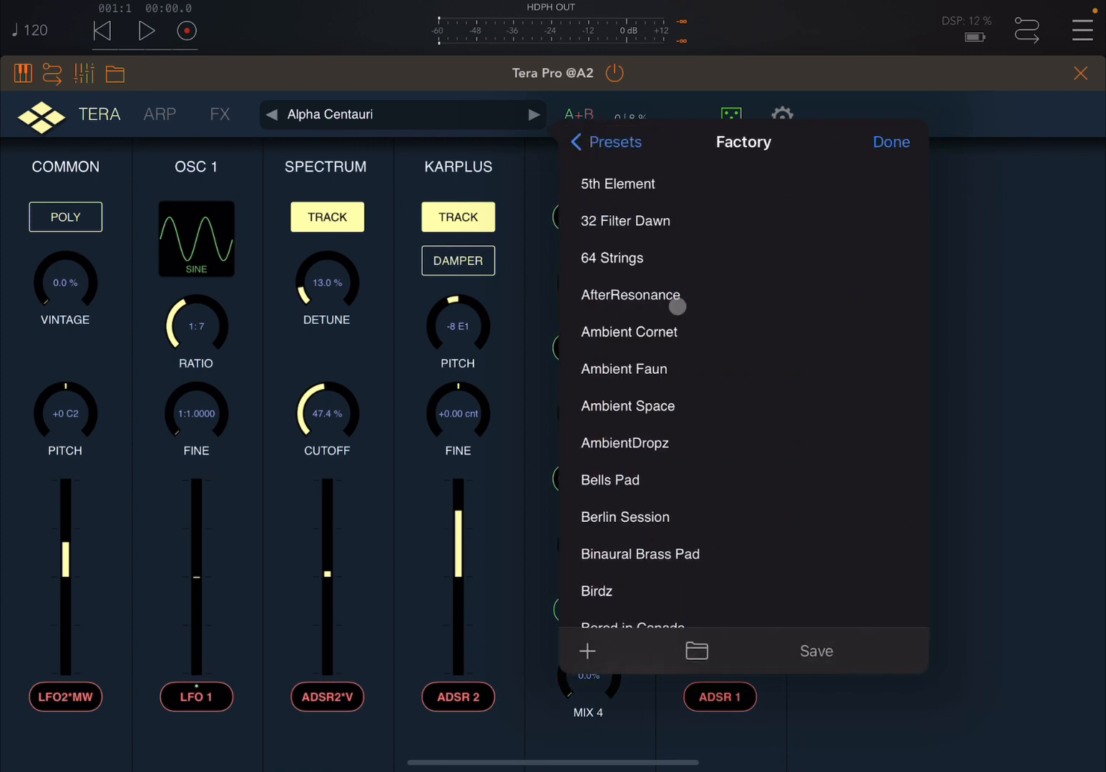
# - Load the Factory preset 32 Filter Dawn in Tera Pro and close the preset list
pyautogui.click(622, 221)
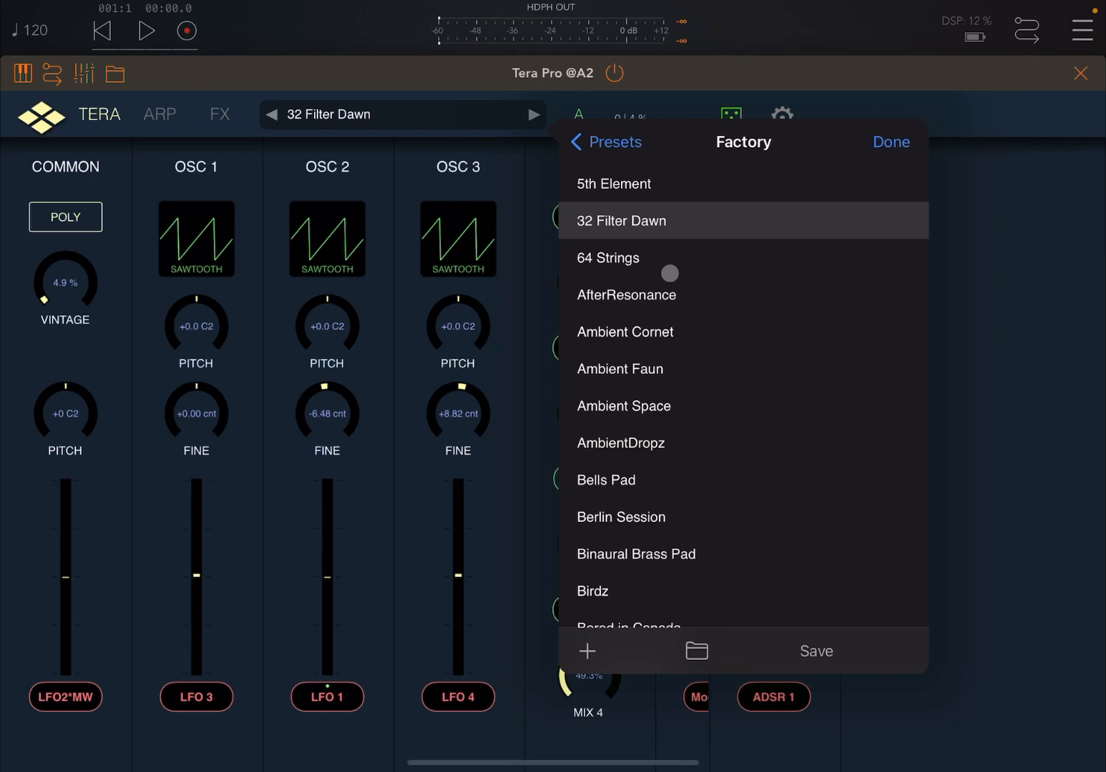
pyautogui.click(889, 142)
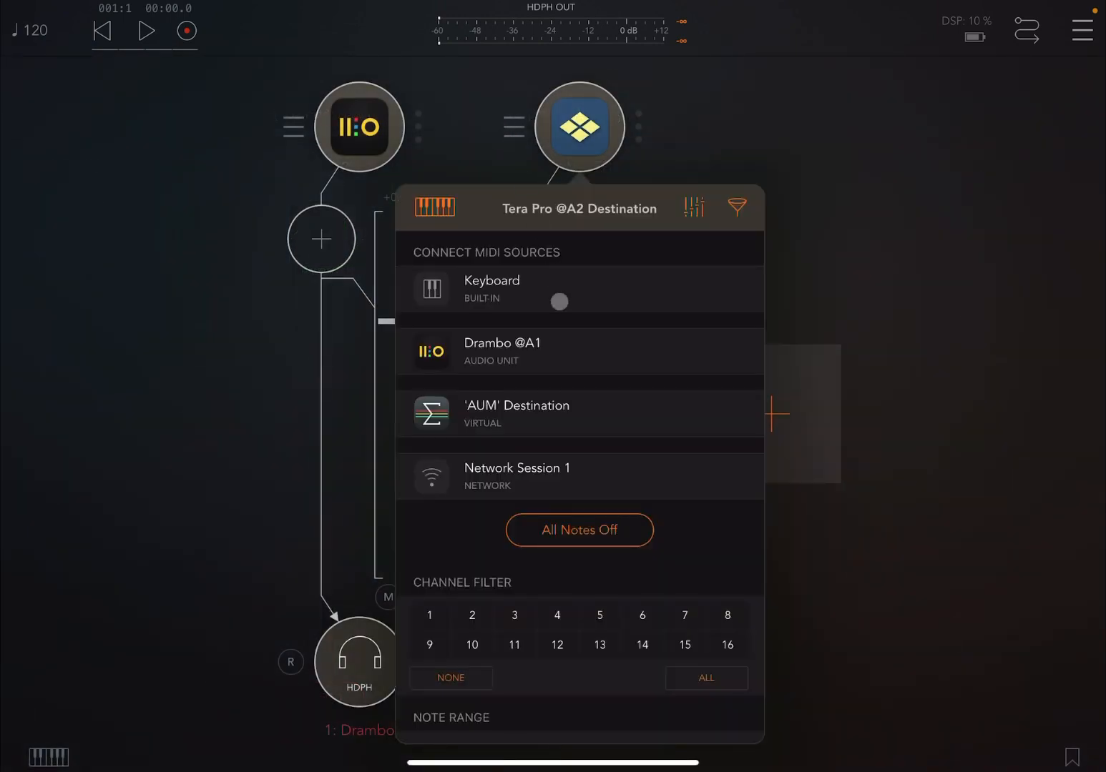
pyautogui.click(580, 352)
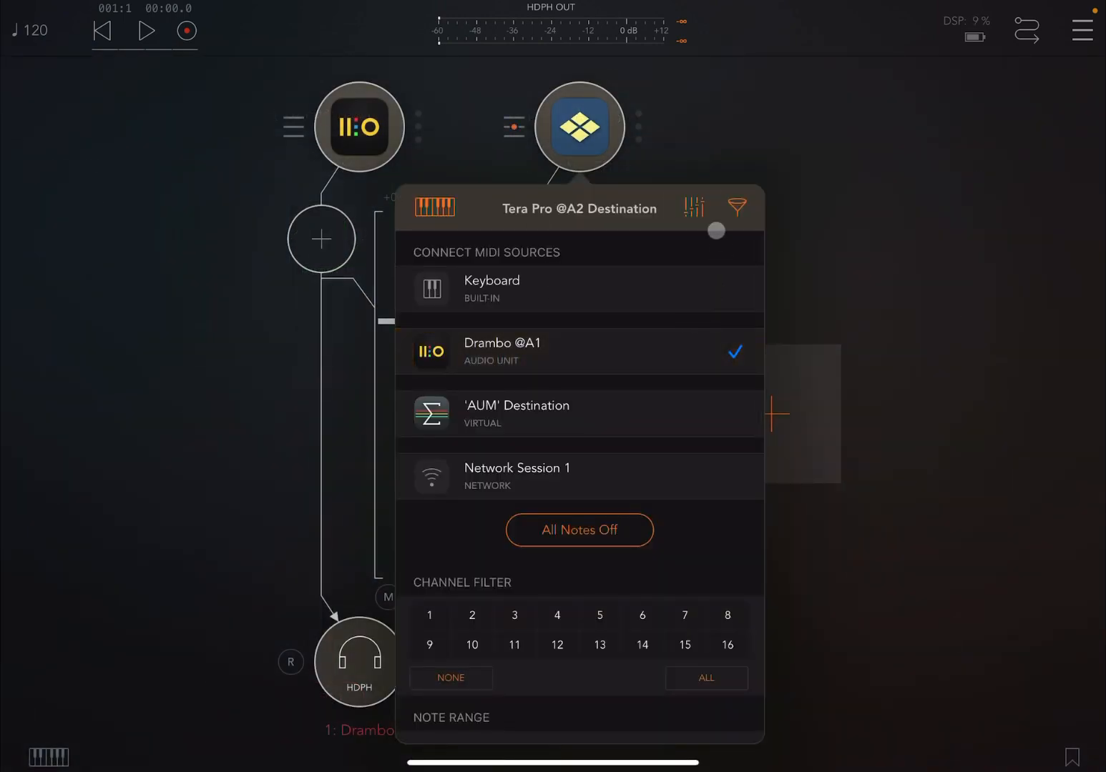
pyautogui.click(692, 206)
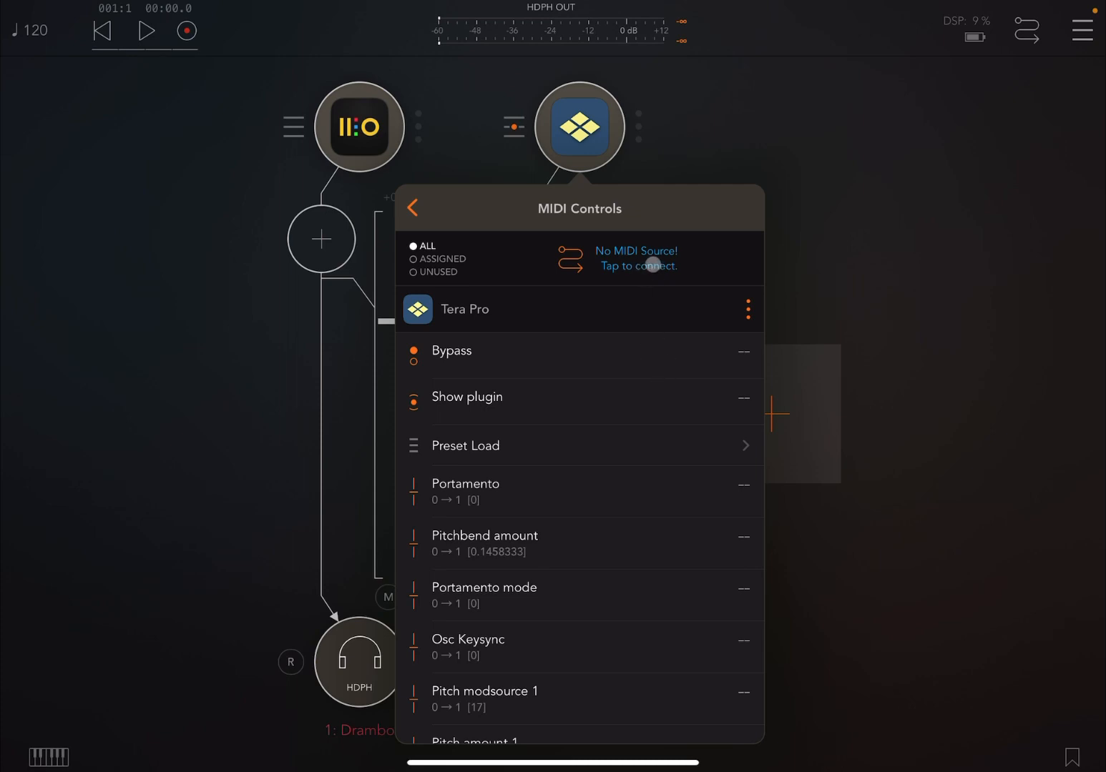
pyautogui.click(635, 259)
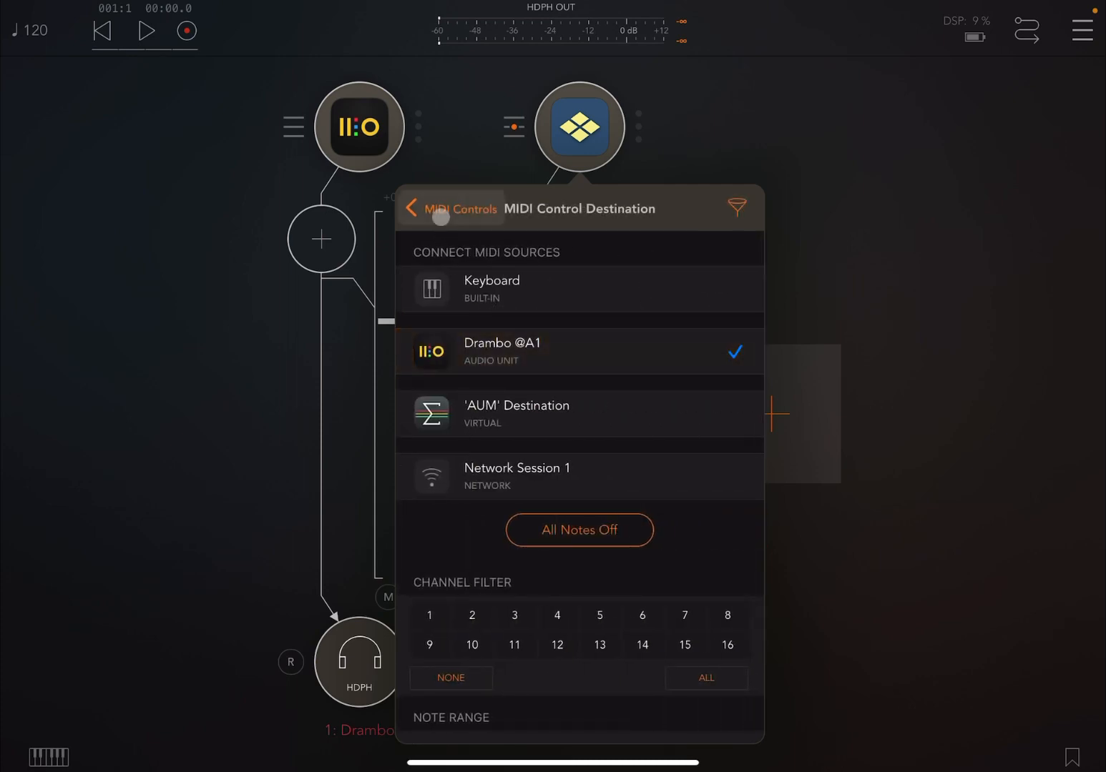
pyautogui.click(412, 208)
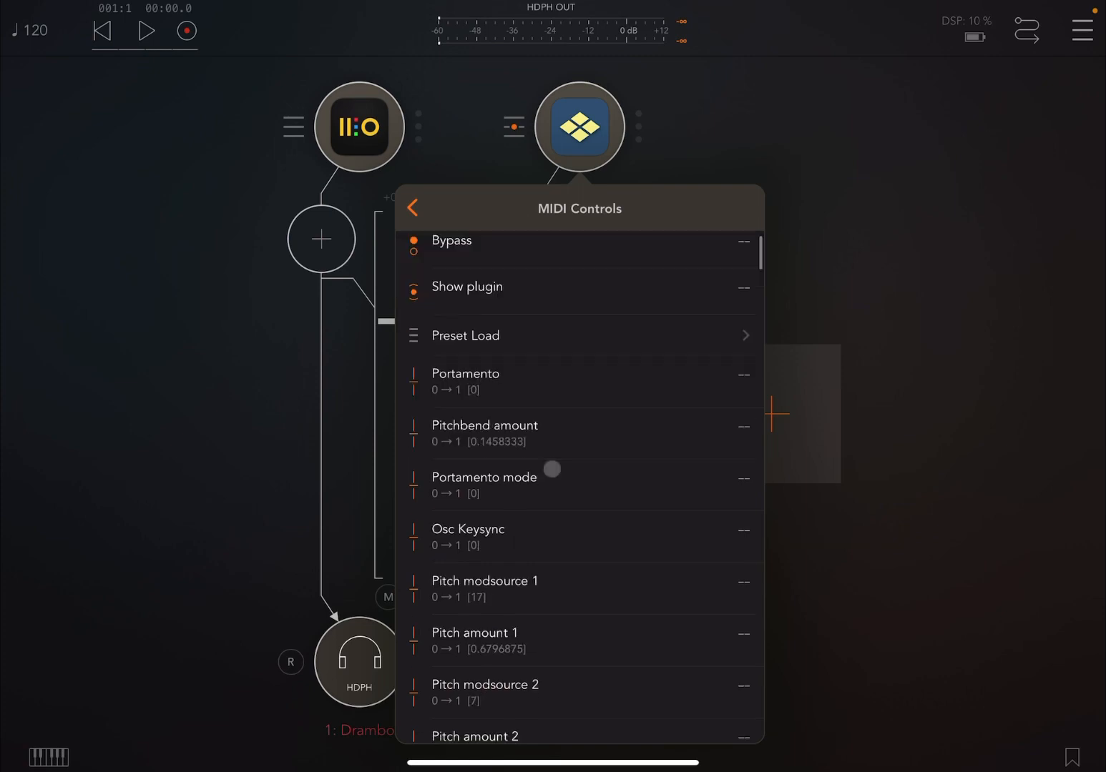
# - Scroll Tera Pro's controllable parameter list down to Filter1 cutoff
pyautogui.scroll(-3)
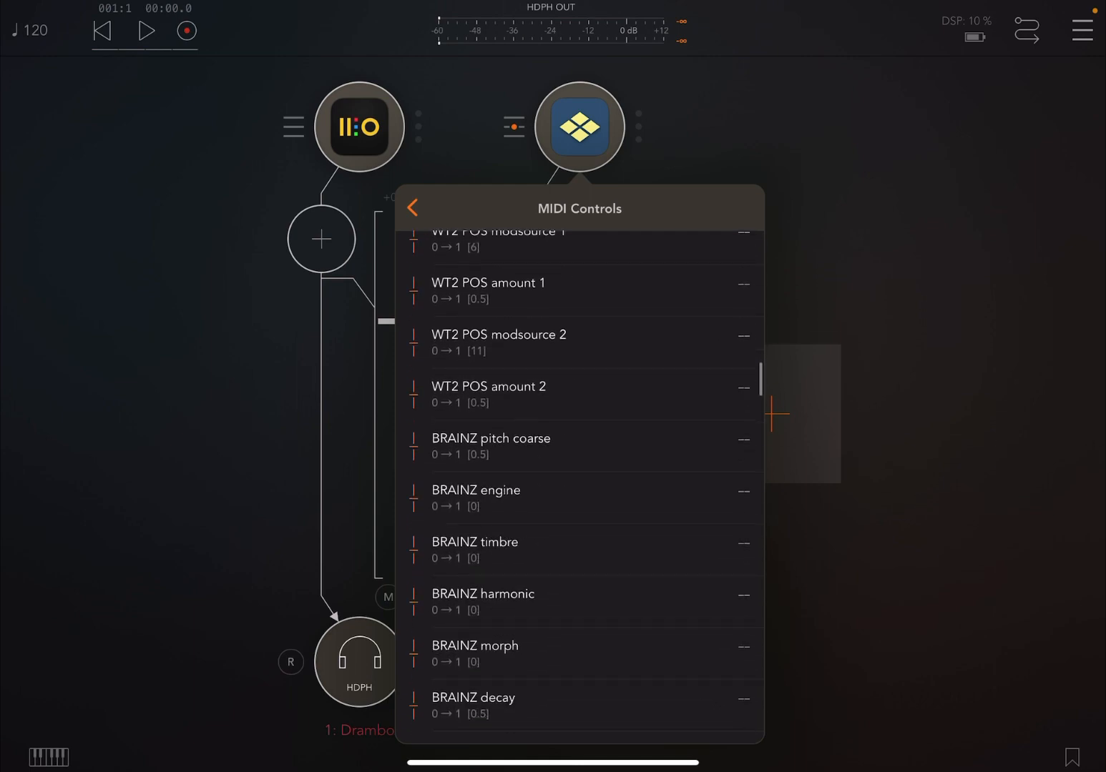
pyautogui.scroll(-3)
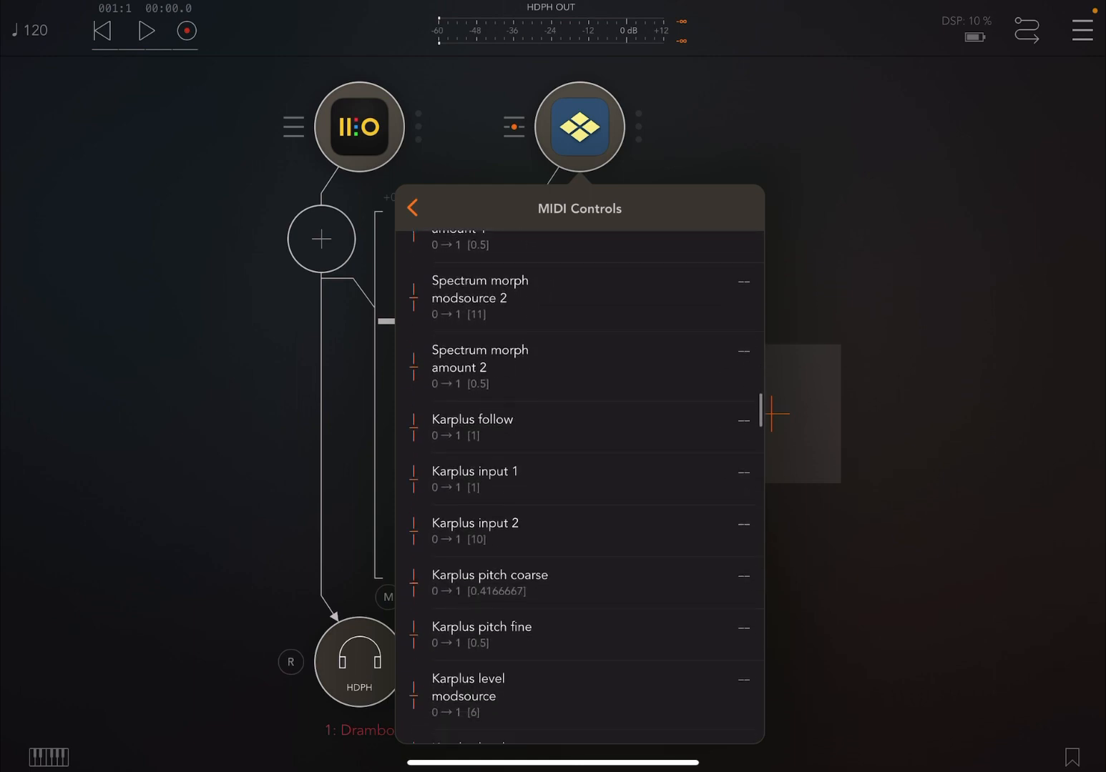
pyautogui.scroll(-3)
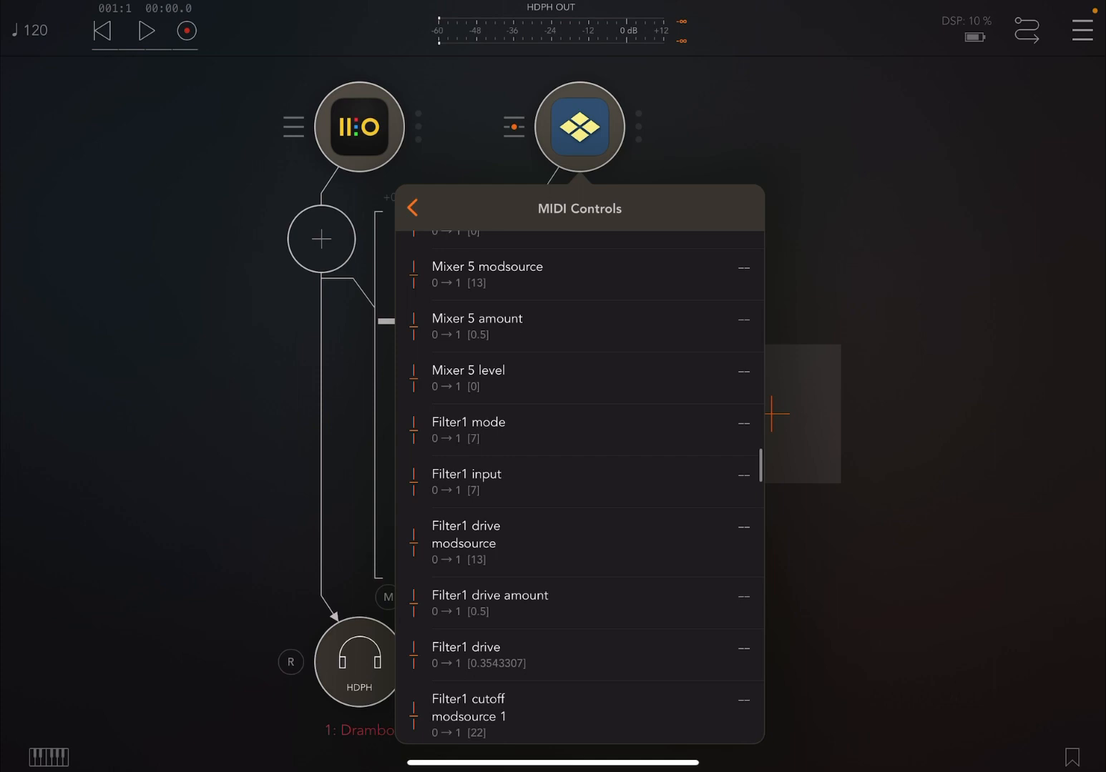
pyautogui.scroll(-3)
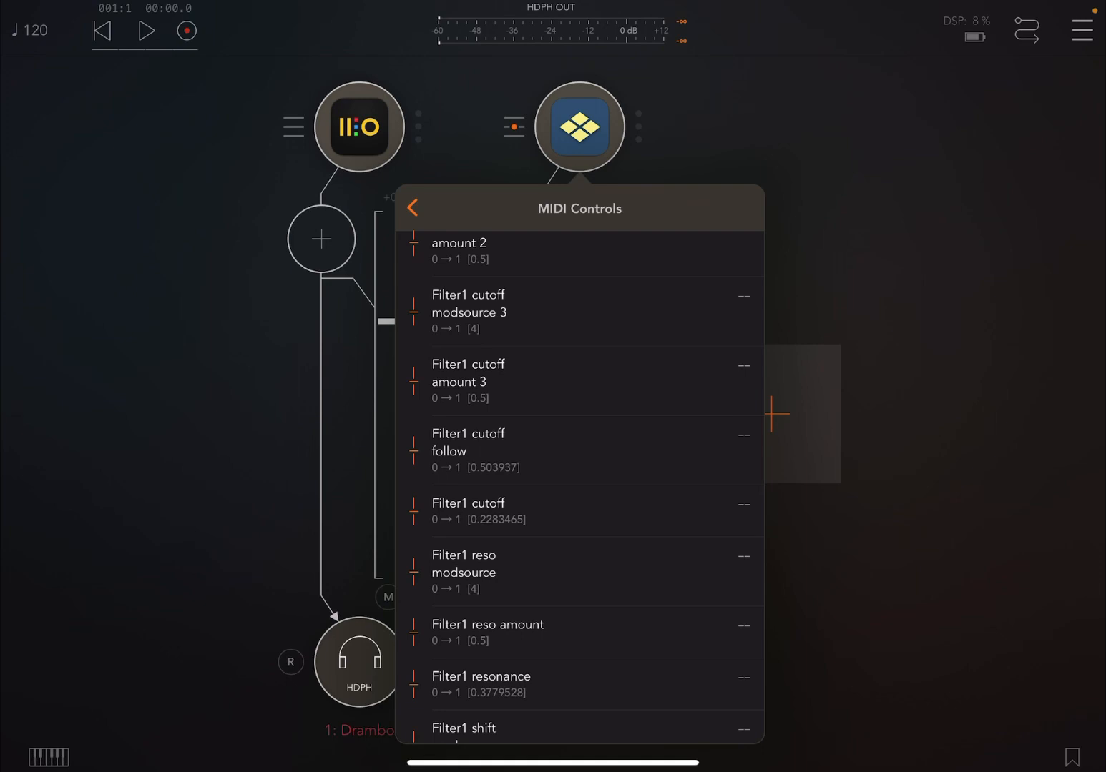
# - Bring up the CH/CC/LEARN assignment for Filter1 cutoff, then for Filter2 cutoff
pyautogui.click(565, 515)
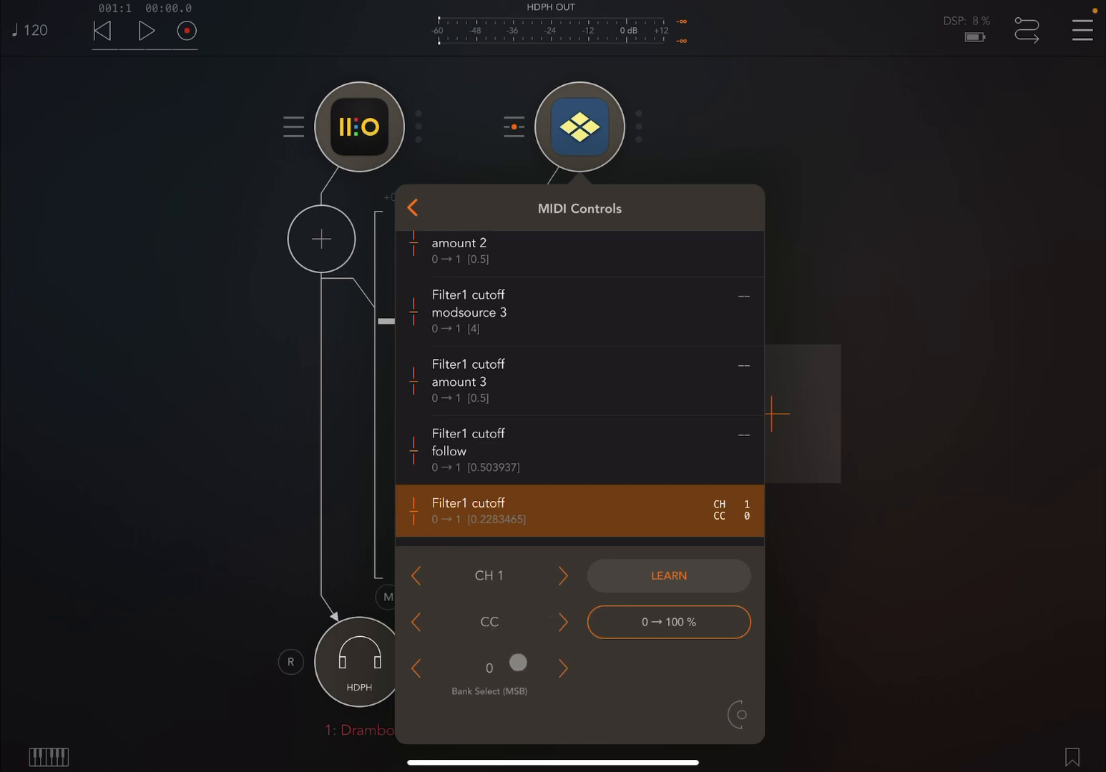
pyautogui.scroll(-3)
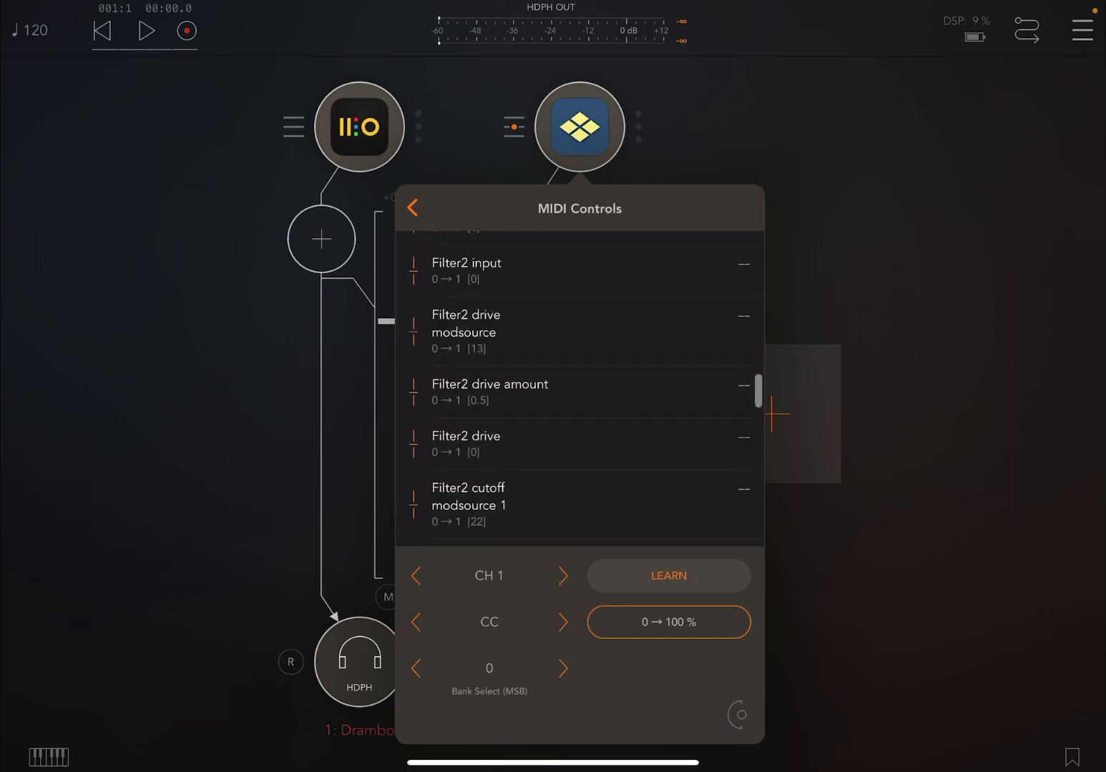
pyautogui.scroll(-3)
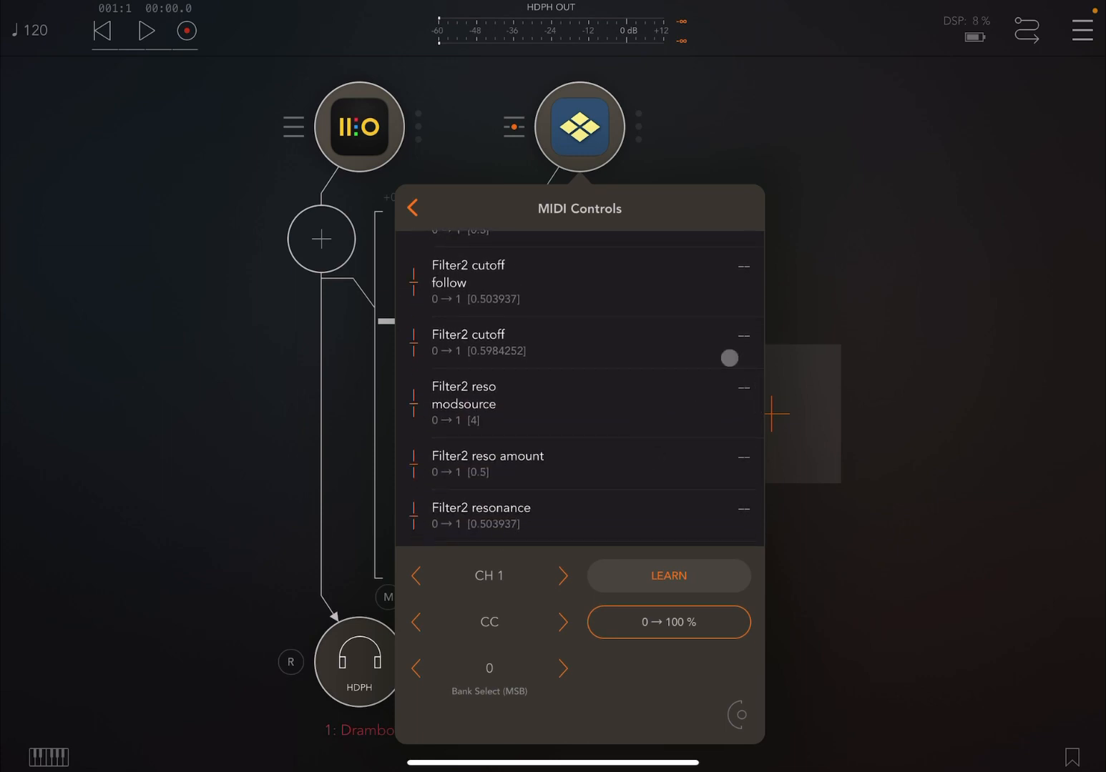
pyautogui.click(580, 342)
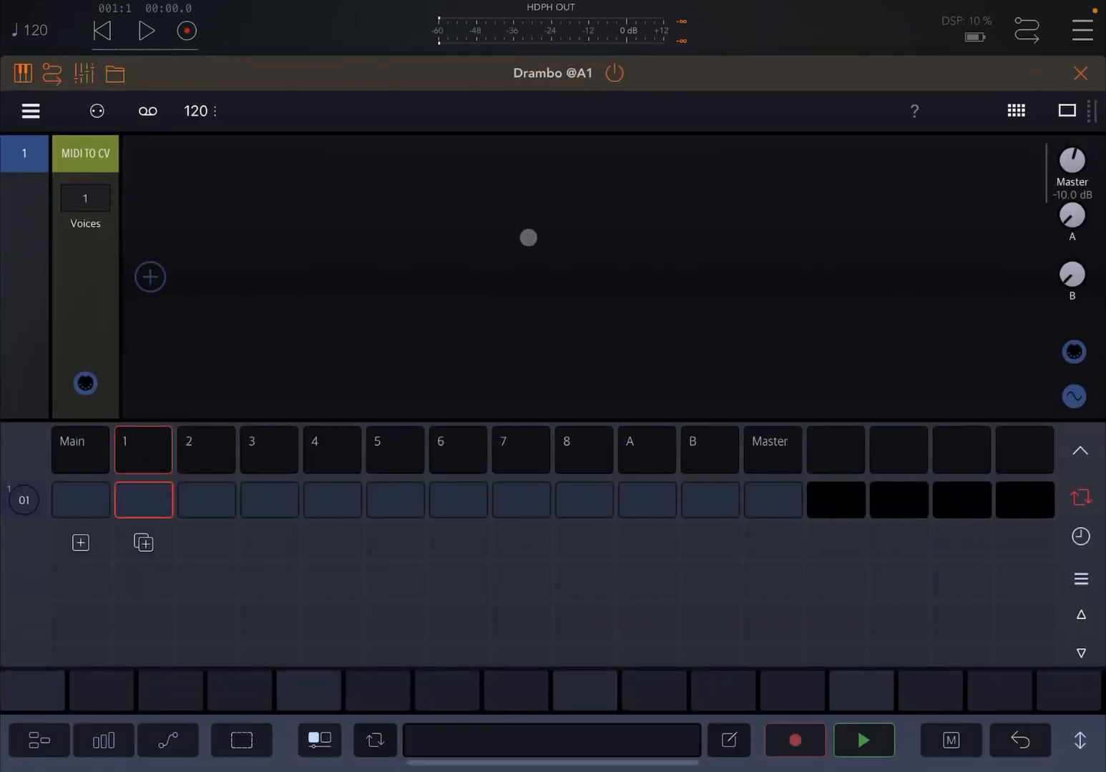
# - Add the multi CC generator from Drambo's MIDI modules to track 1
pyautogui.click(149, 278)
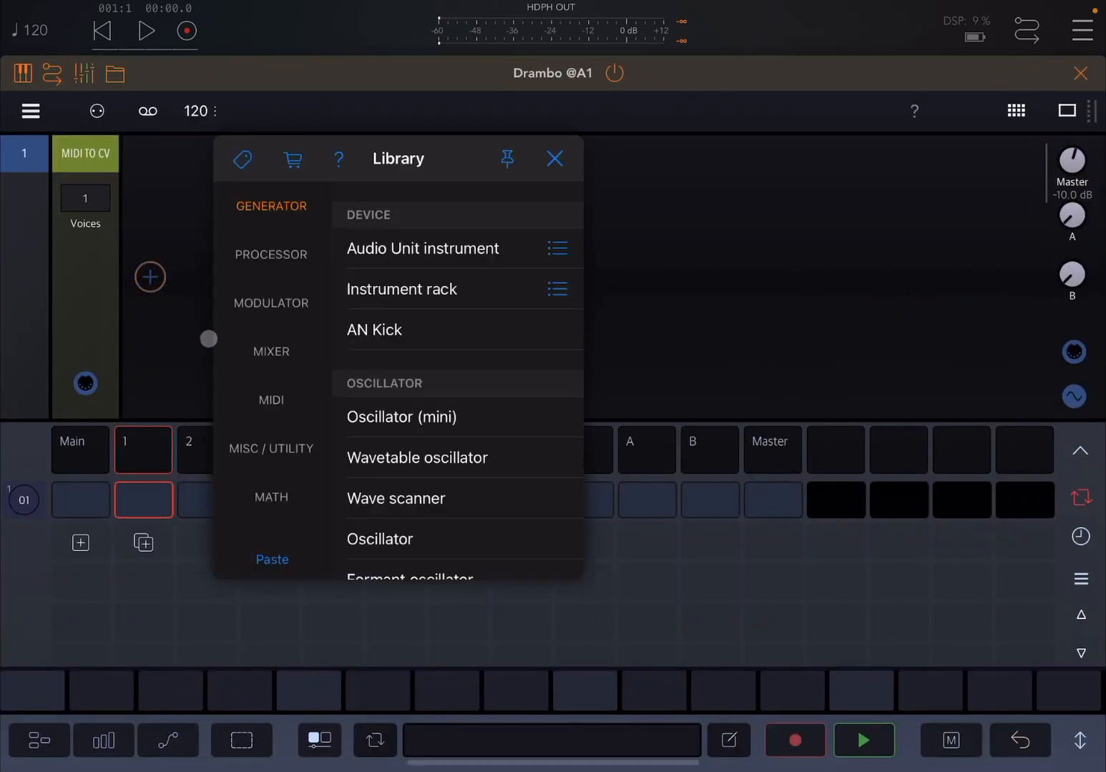
pyautogui.click(271, 401)
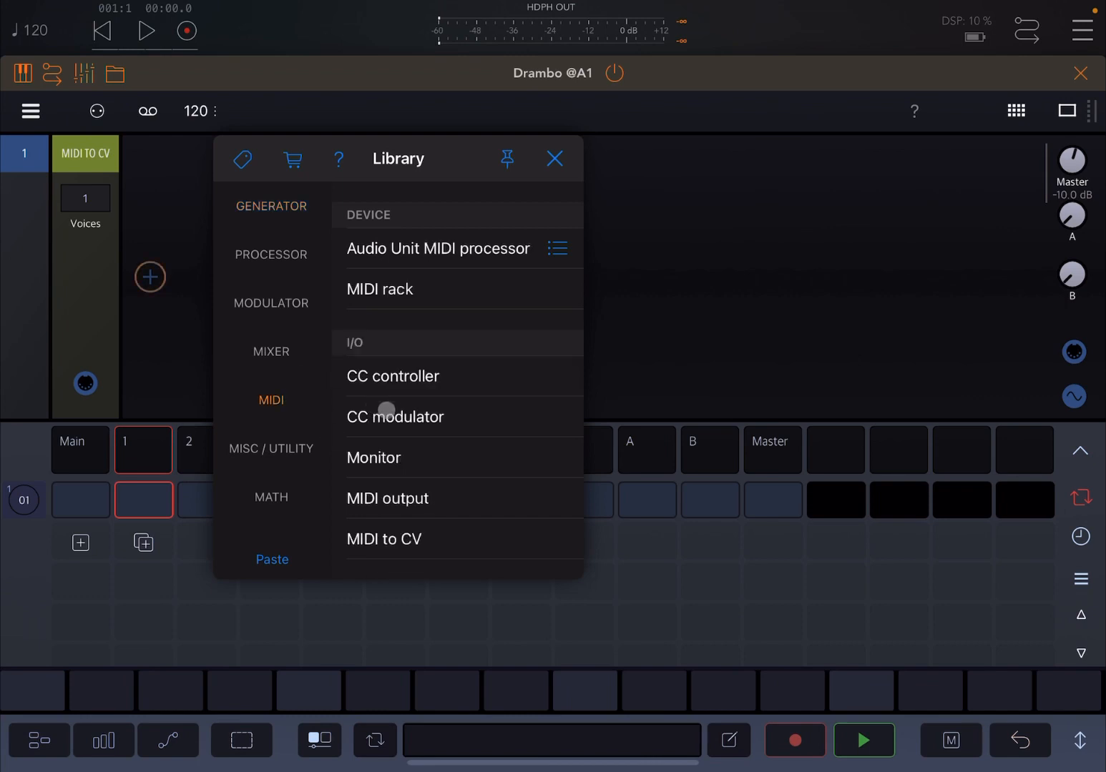
pyautogui.scroll(-3)
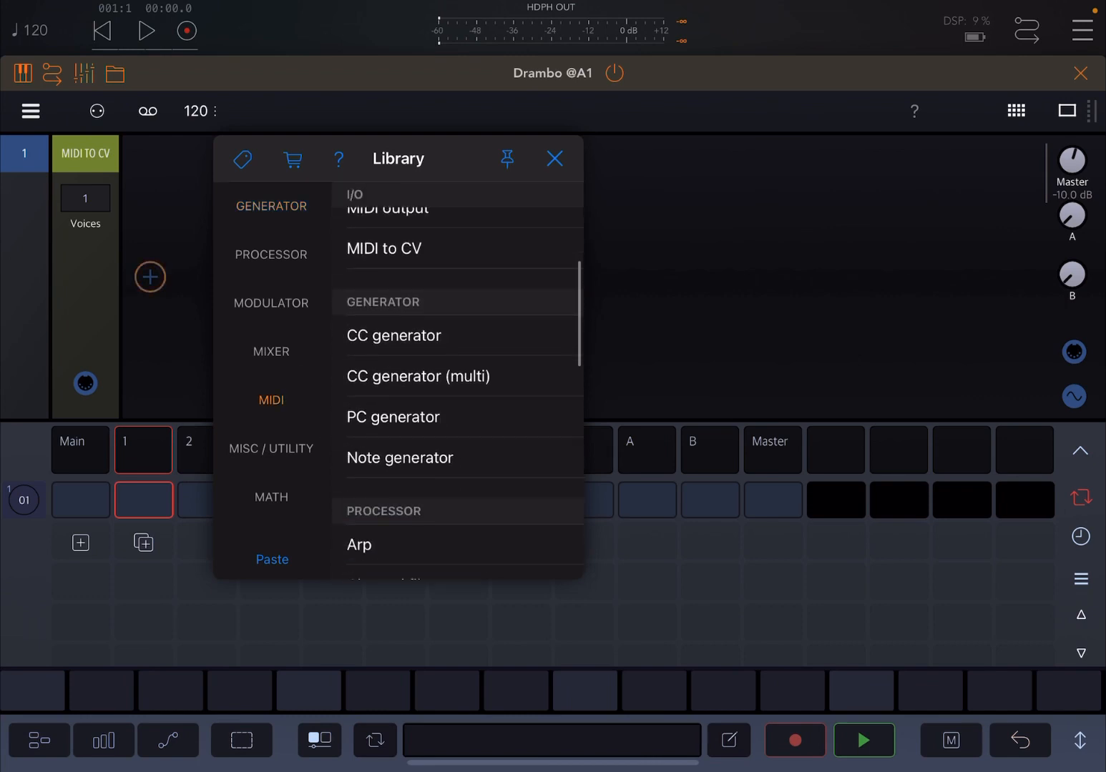
pyautogui.click(393, 334)
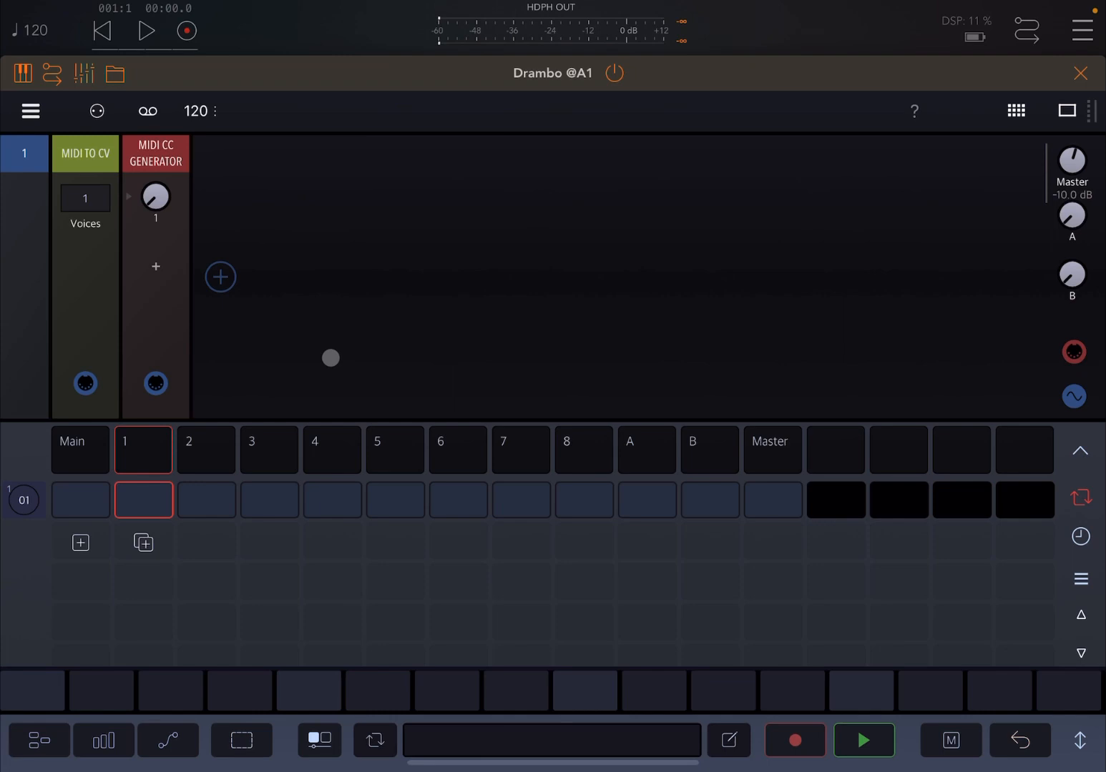
# - Add a MIDI output module after the generator, sending to MIDI out
pyautogui.click(220, 278)
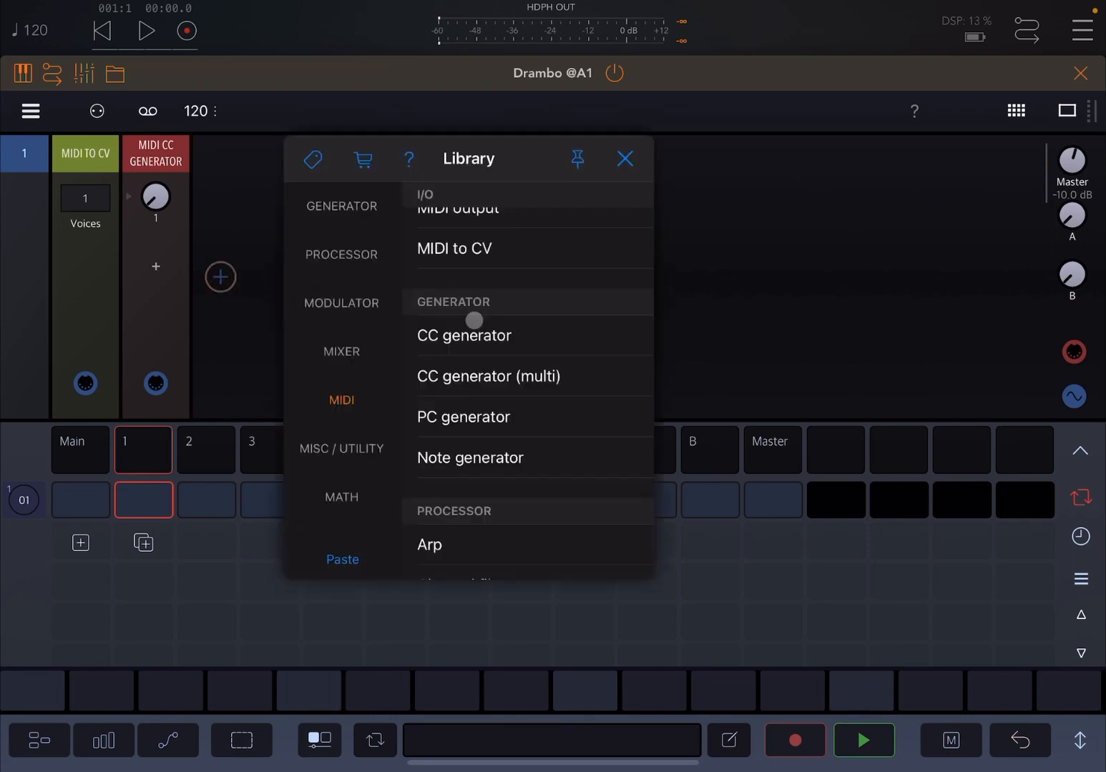
pyautogui.click(458, 209)
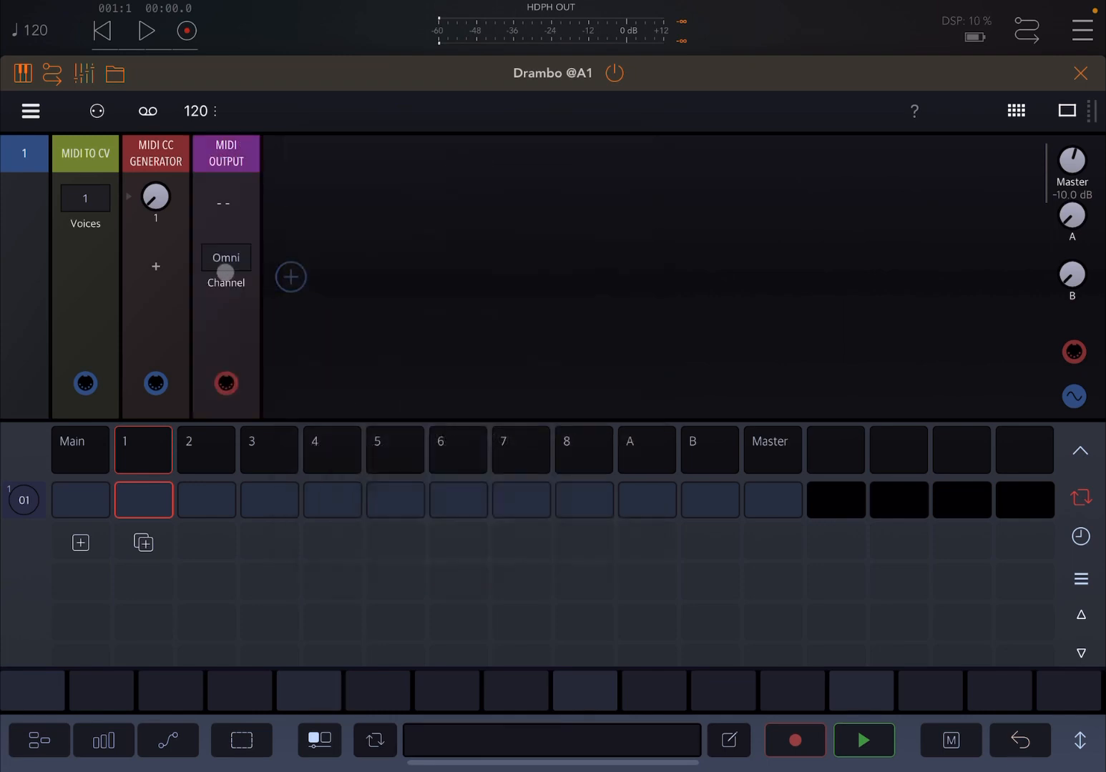
pyautogui.click(223, 203)
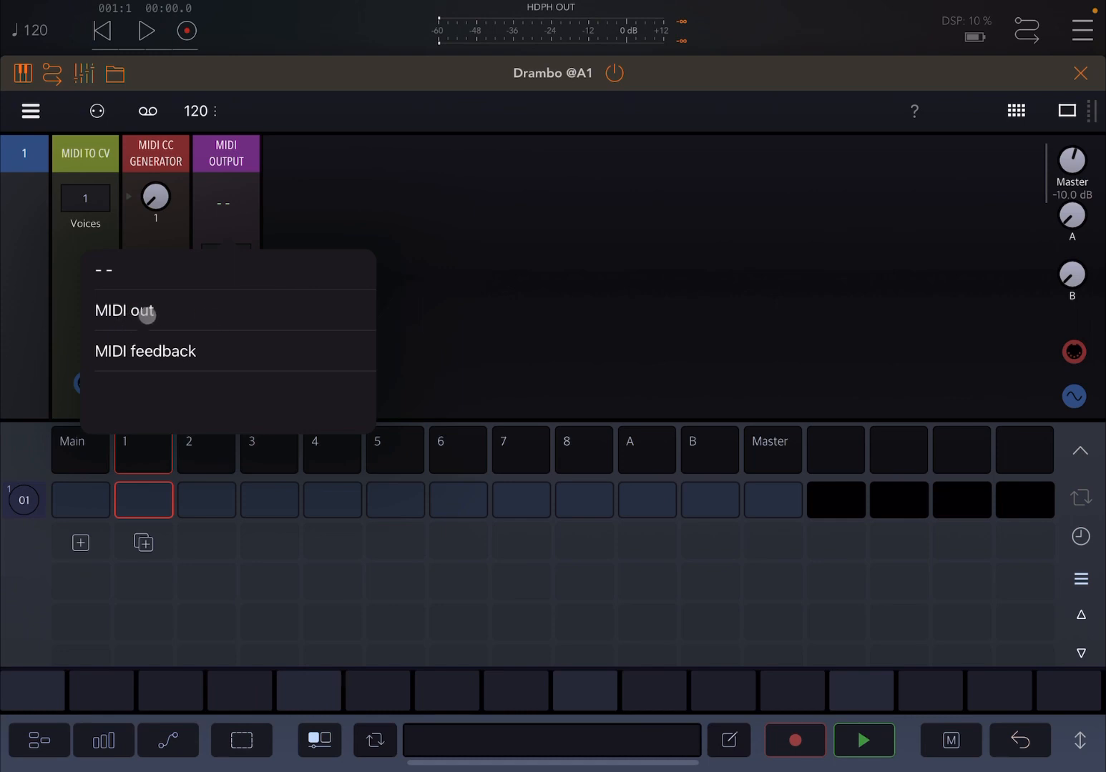
pyautogui.click(126, 311)
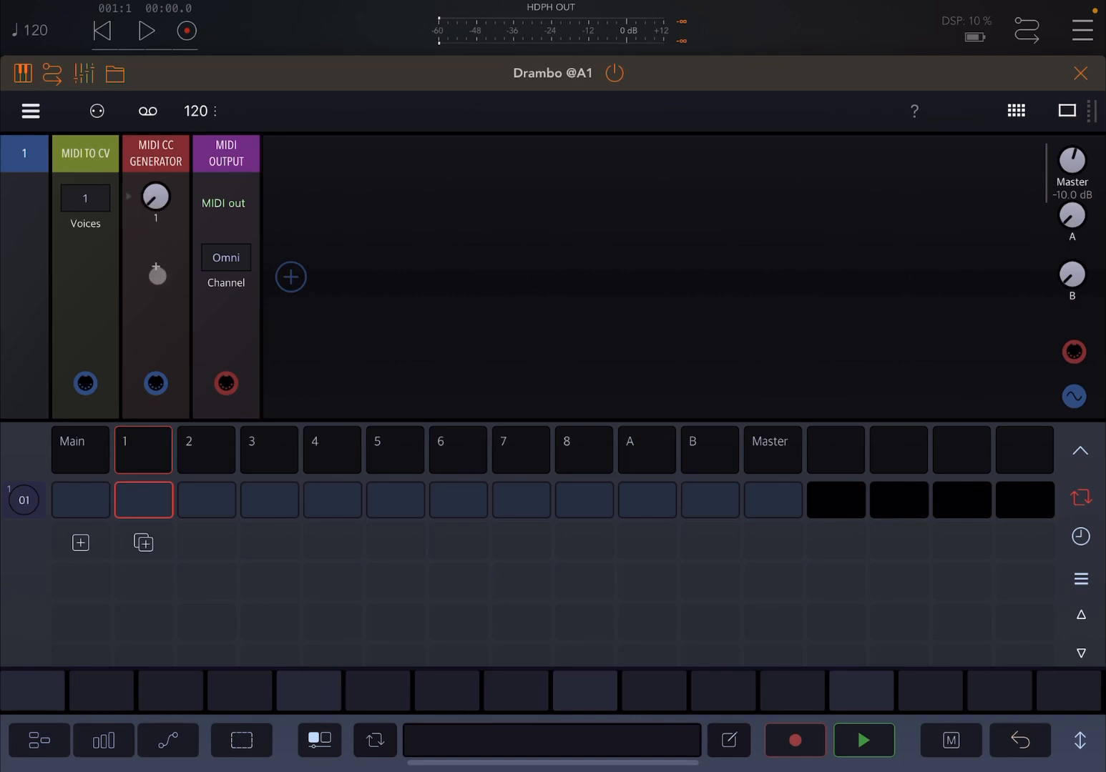
# - Add a second dial to the CC generator and name the first dial Filter1
pyautogui.click(156, 273)
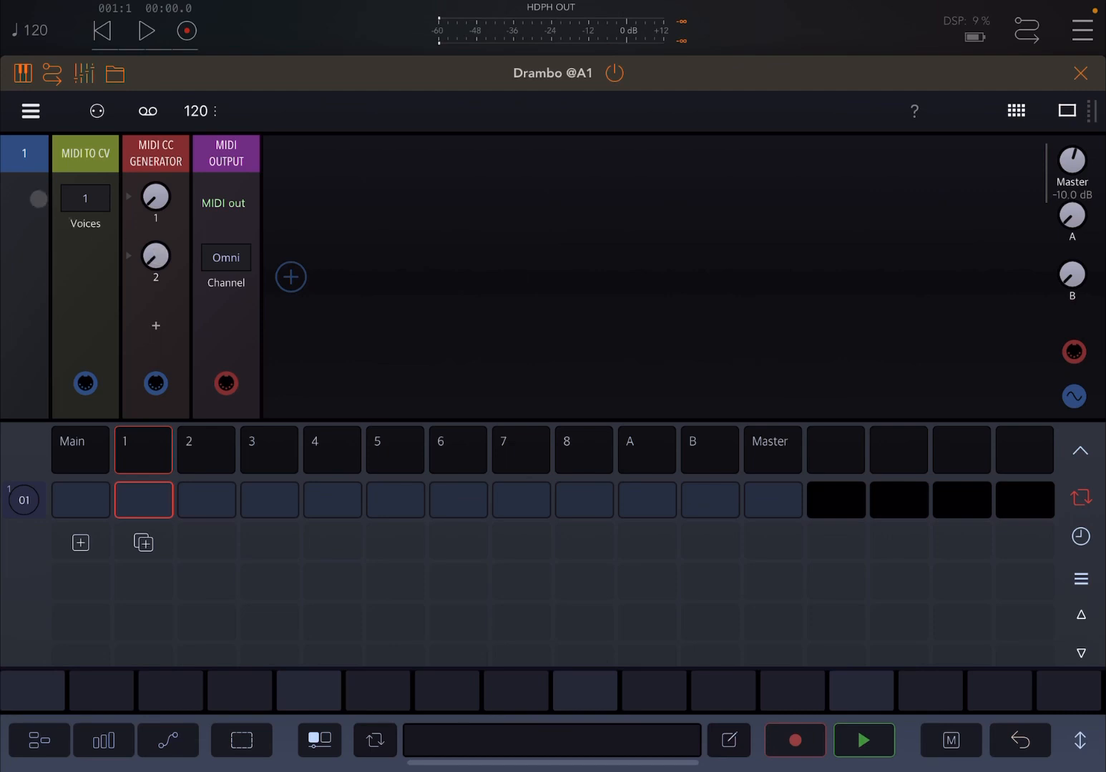
pyautogui.click(156, 196)
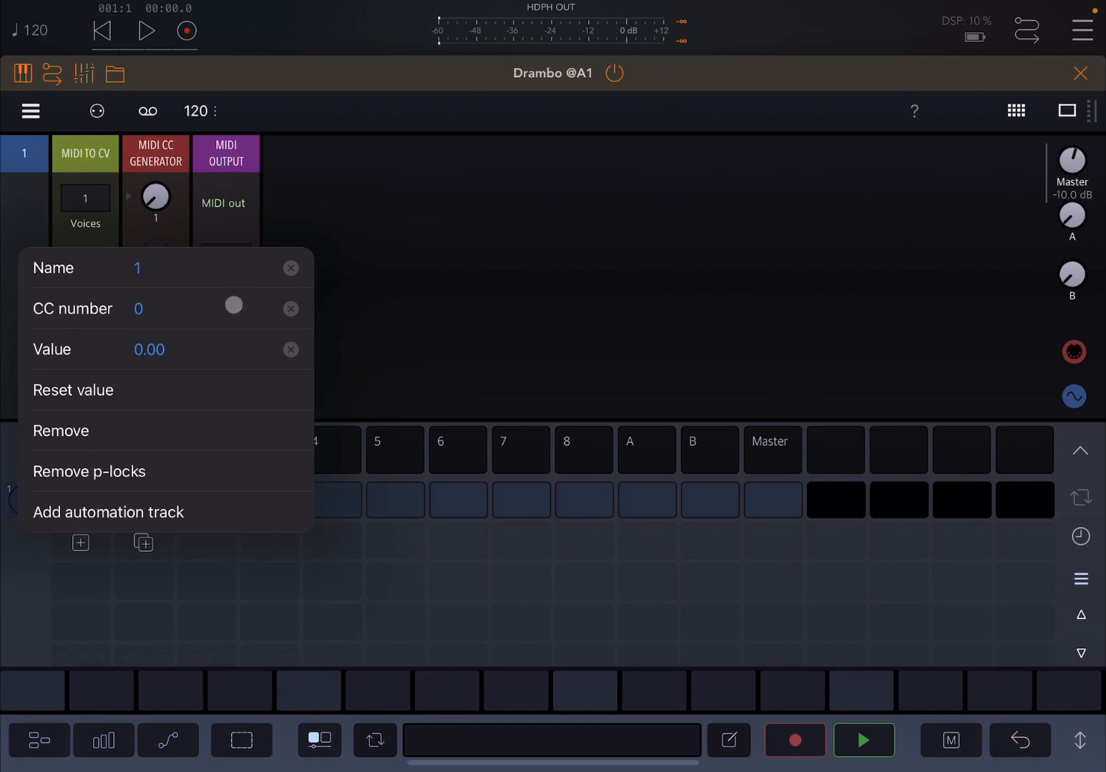
pyautogui.click(137, 267)
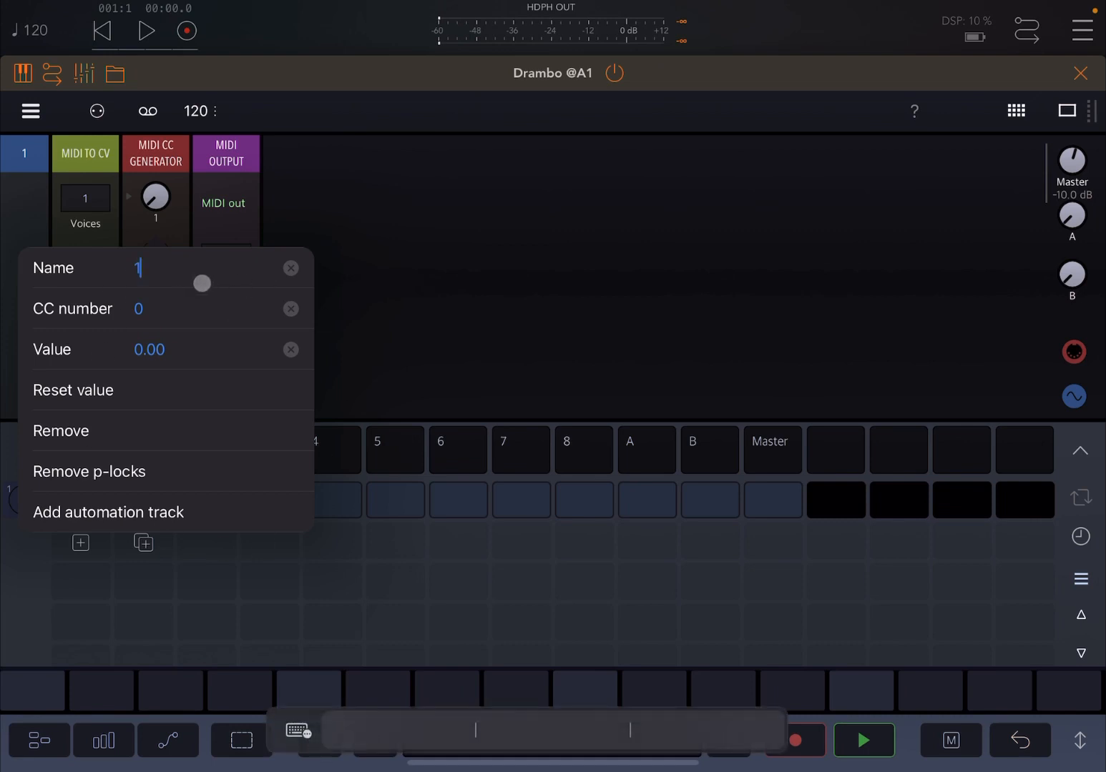
pyautogui.write('Filter')
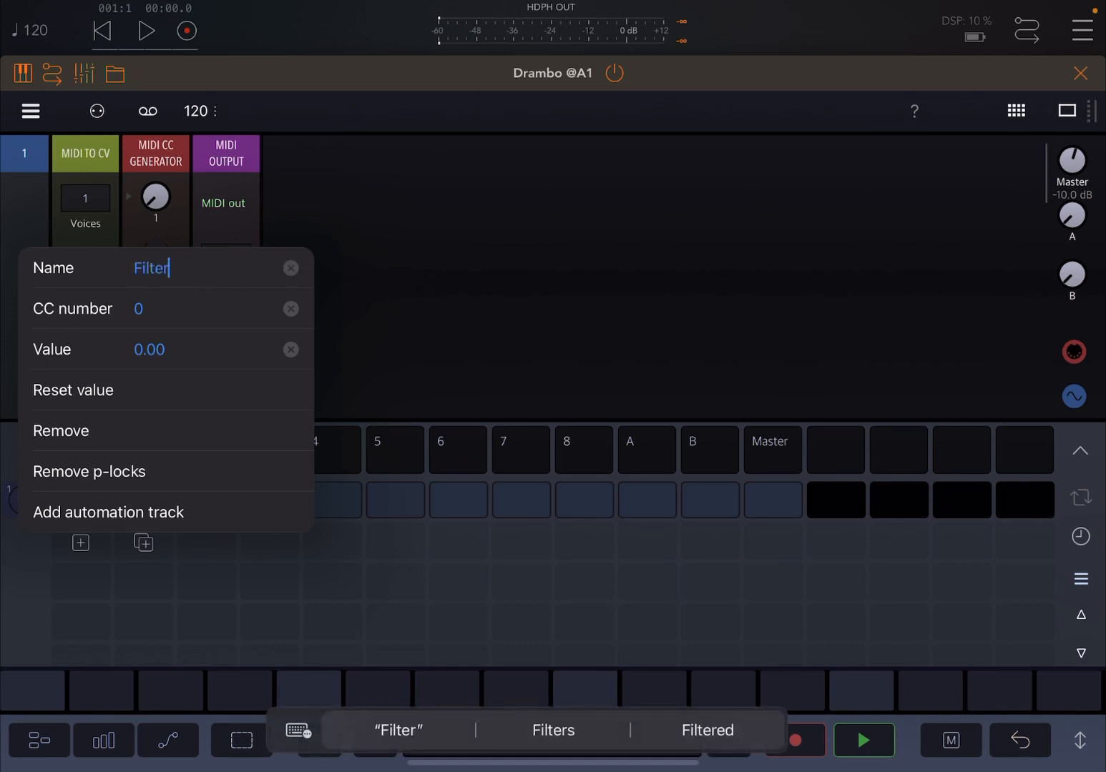
pyautogui.write('1')
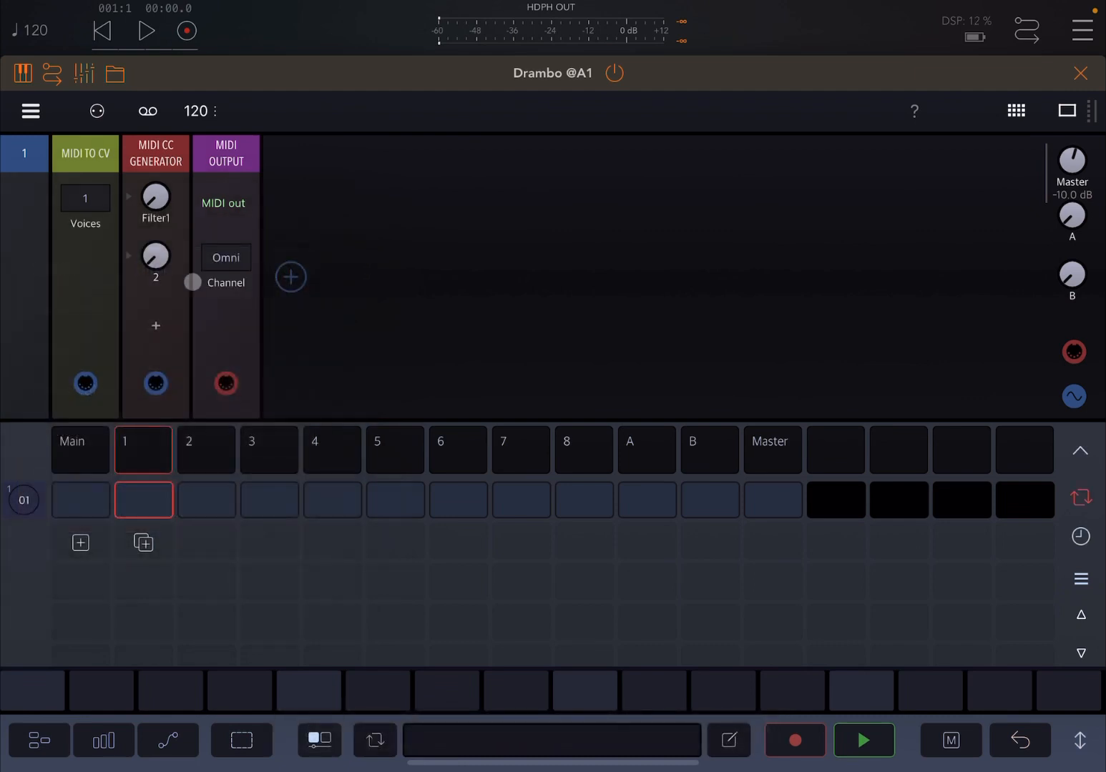
# - Name the second dial Filter2, edit its CC number, and shrink Drambo to reveal AUM
pyautogui.click(156, 258)
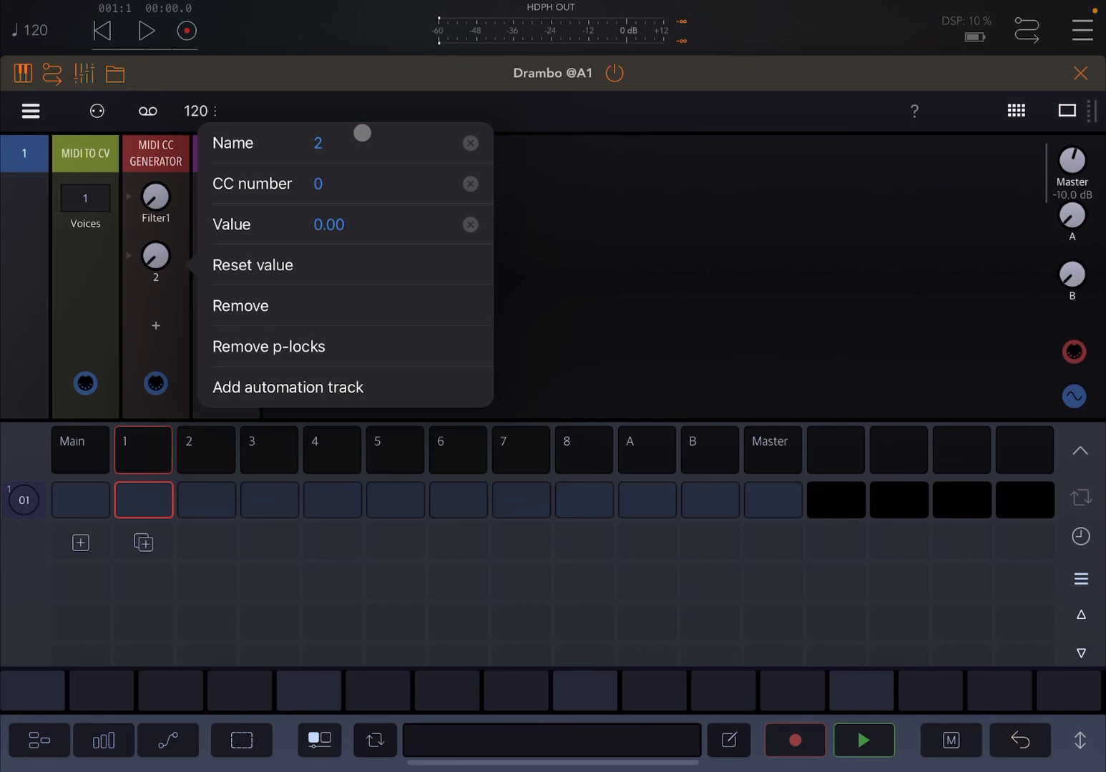
pyautogui.write('Filt')
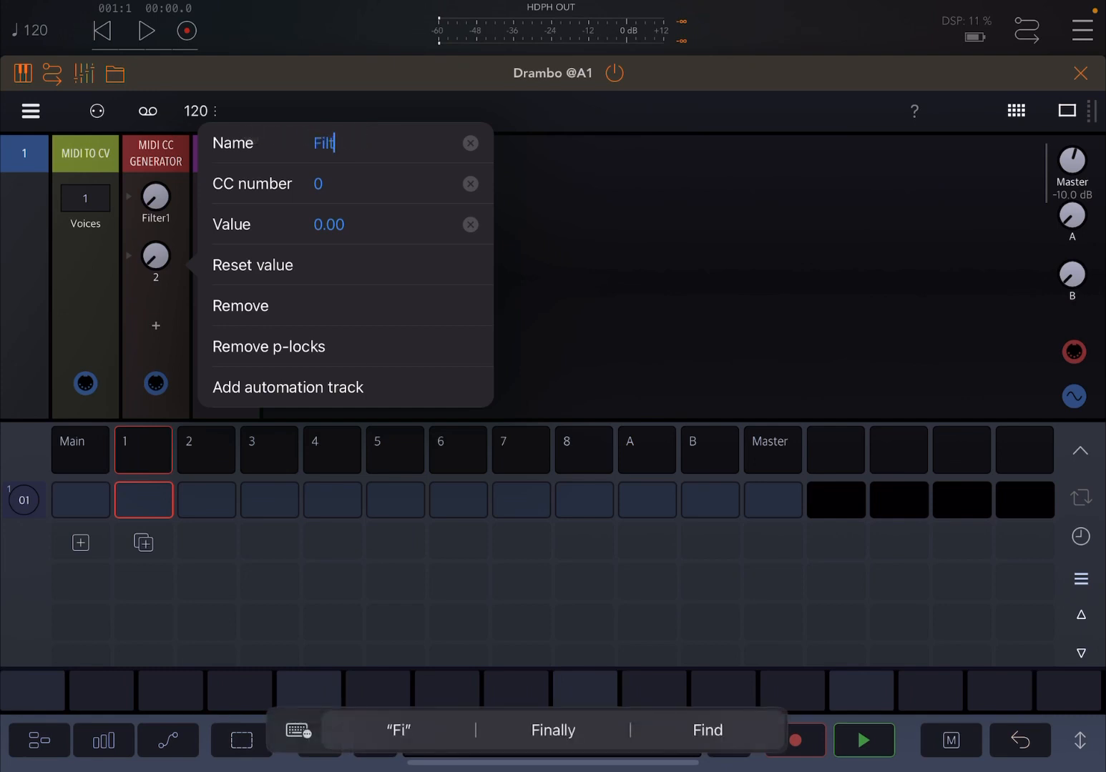
pyautogui.click(322, 183)
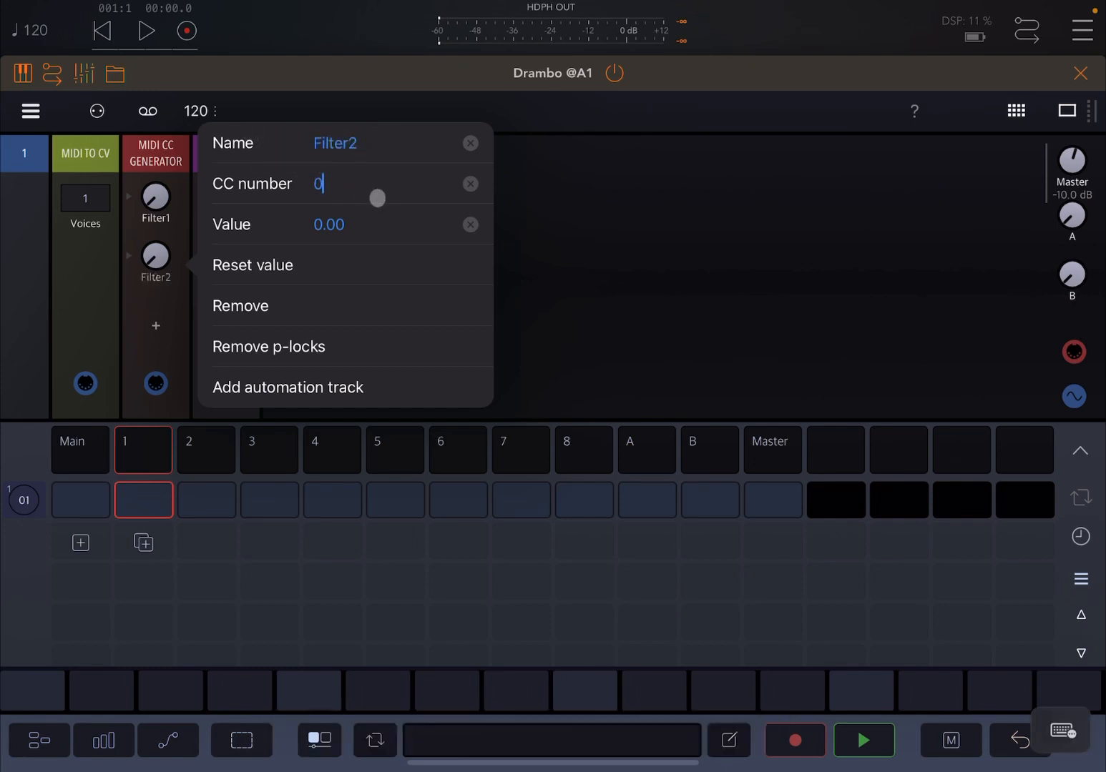
pyautogui.moveTo(378, 197); pyautogui.dragTo(474, 206)
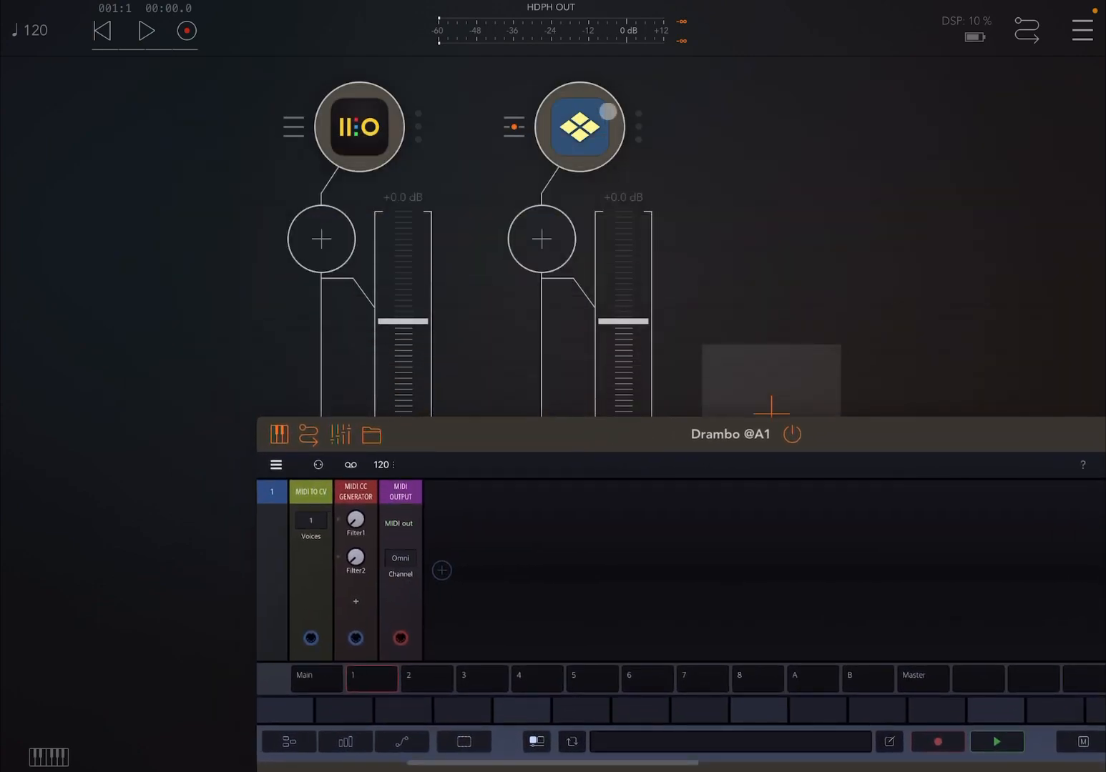
# - Show Tera Pro's 32 Filter Dawn panel and turn the Filter1 and Filter2 dials to test the sweep
pyautogui.click(579, 127)
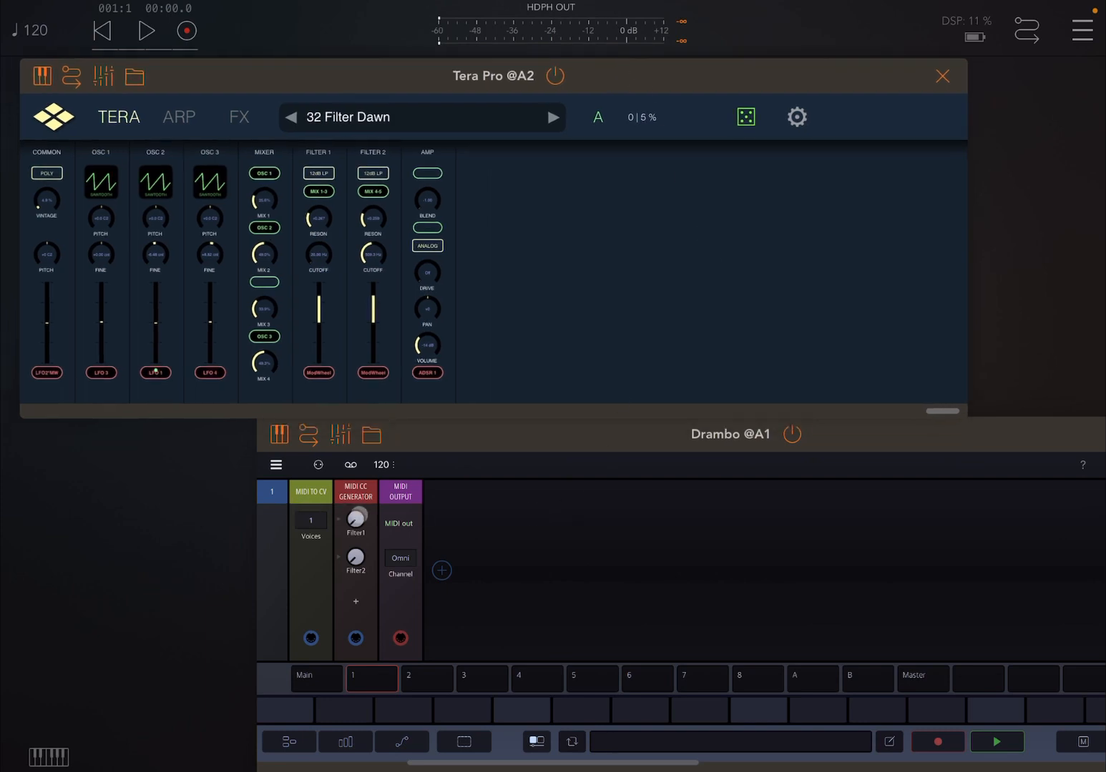
pyautogui.moveTo(355, 518); pyautogui.dragTo(355, 500)
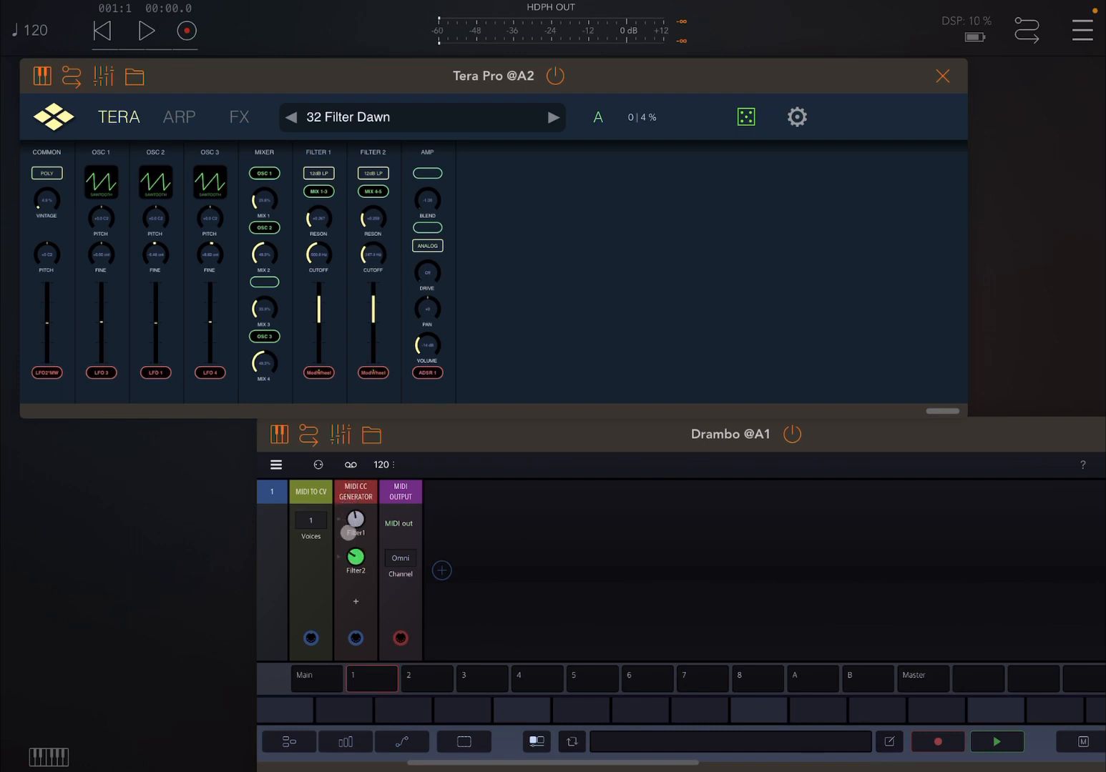
pyautogui.moveTo(355, 521); pyautogui.dragTo(355, 541)
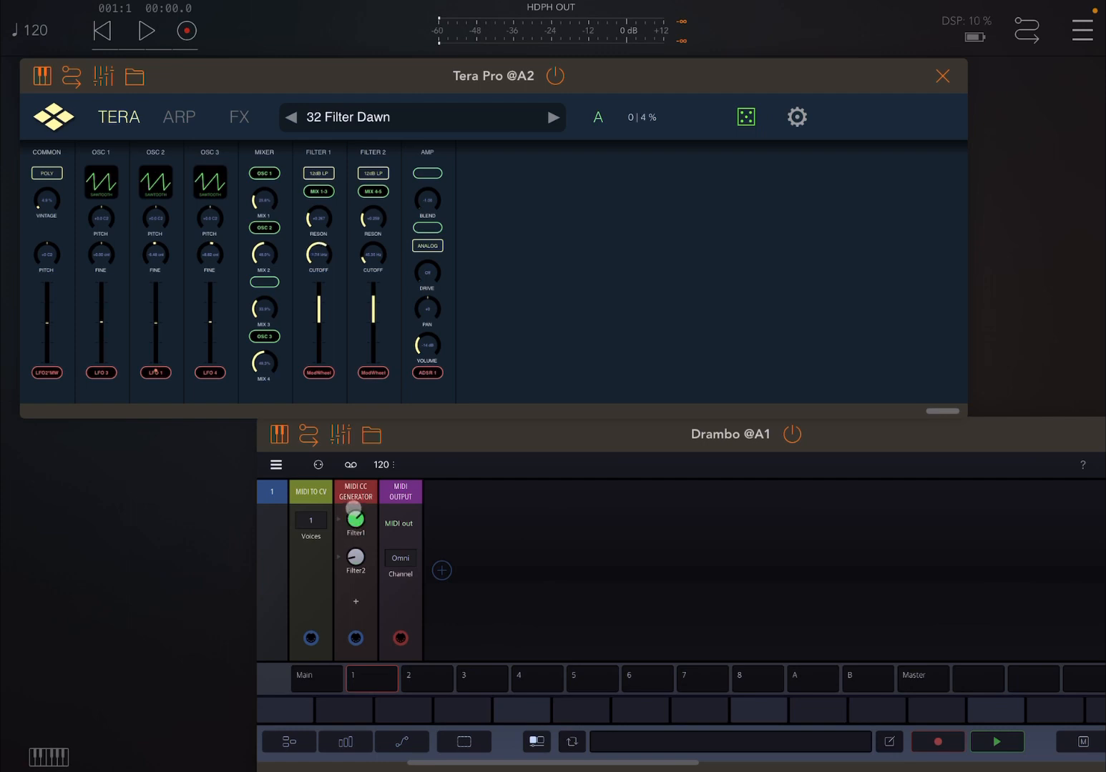
pyautogui.moveTo(353, 518); pyautogui.dragTo(355, 533)
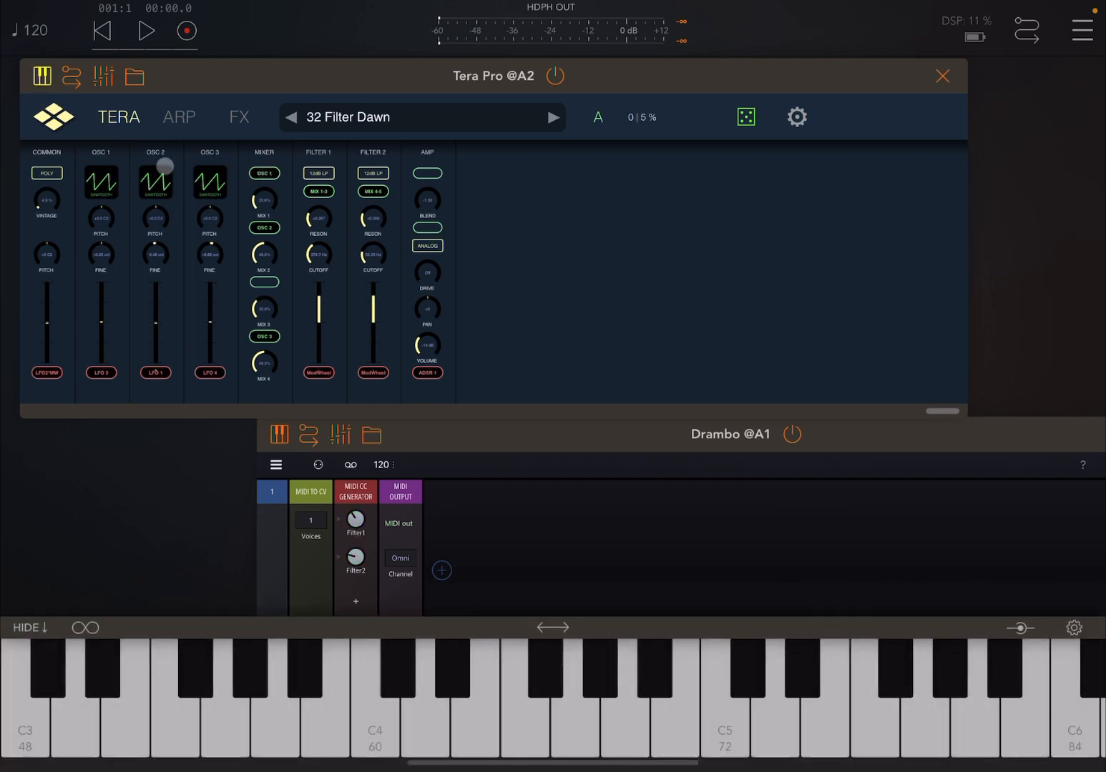
# - Bring Drambo full screen and stretch track 1's record-armed pattern to 4 bars
pyautogui.click(941, 76)
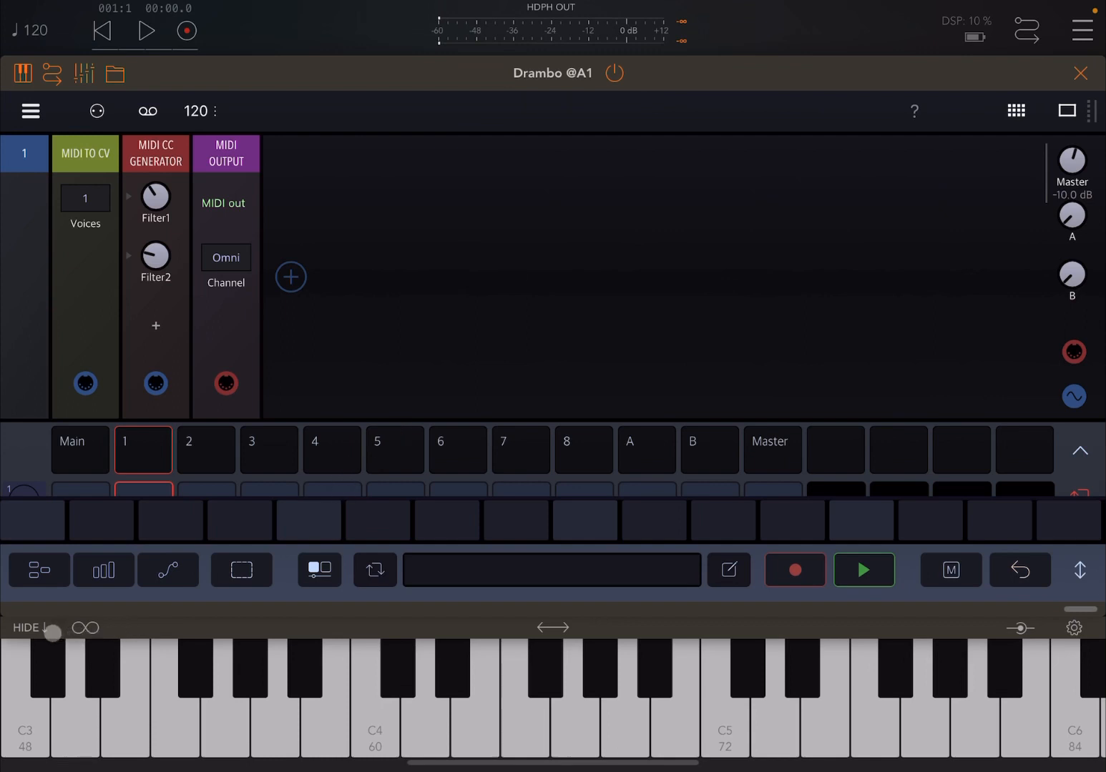
pyautogui.click(794, 569)
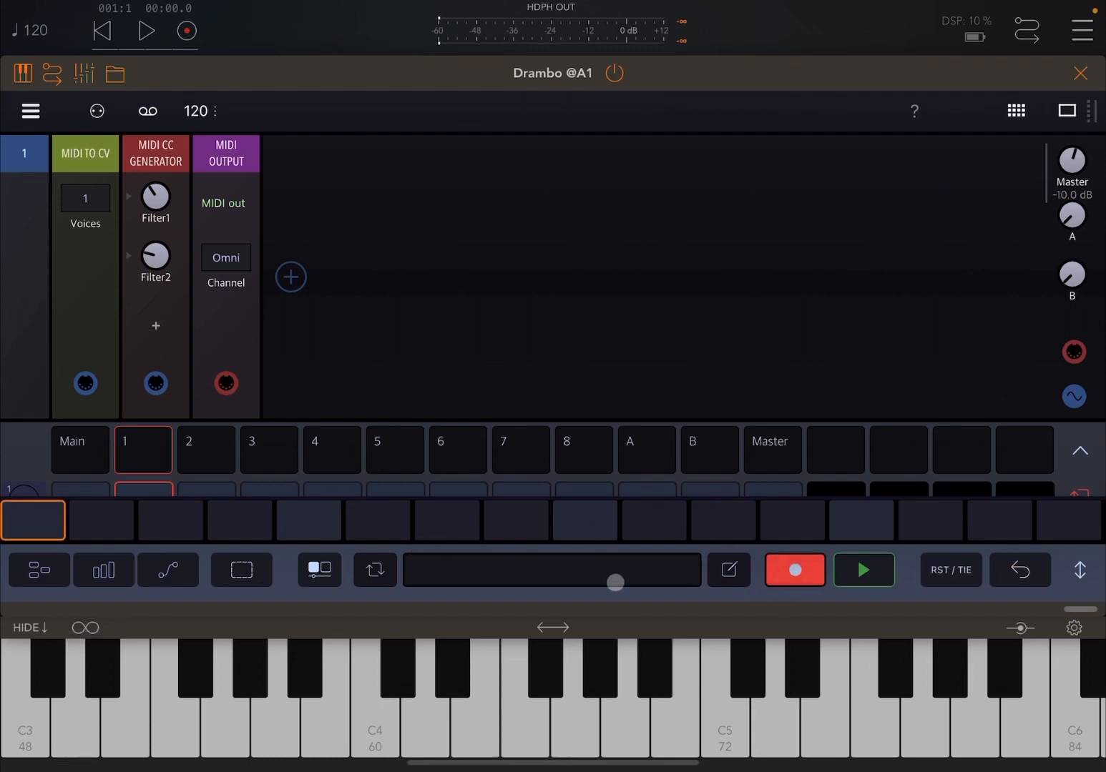
pyautogui.click(793, 570)
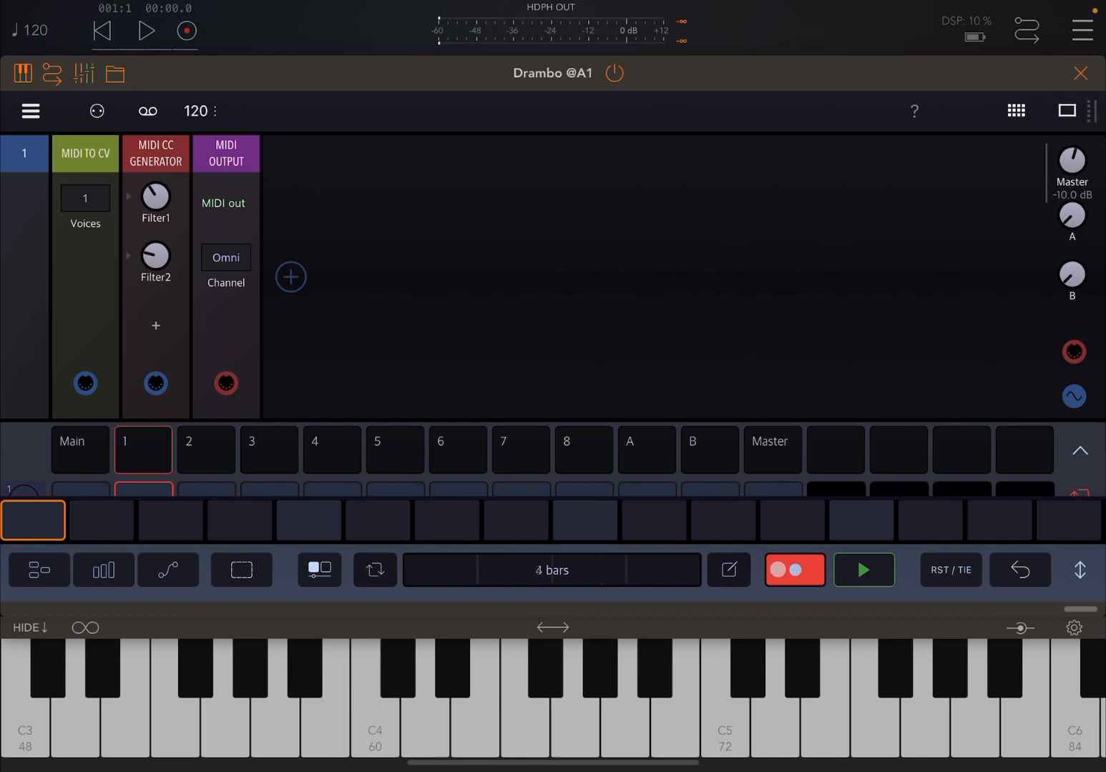
pyautogui.click(794, 569)
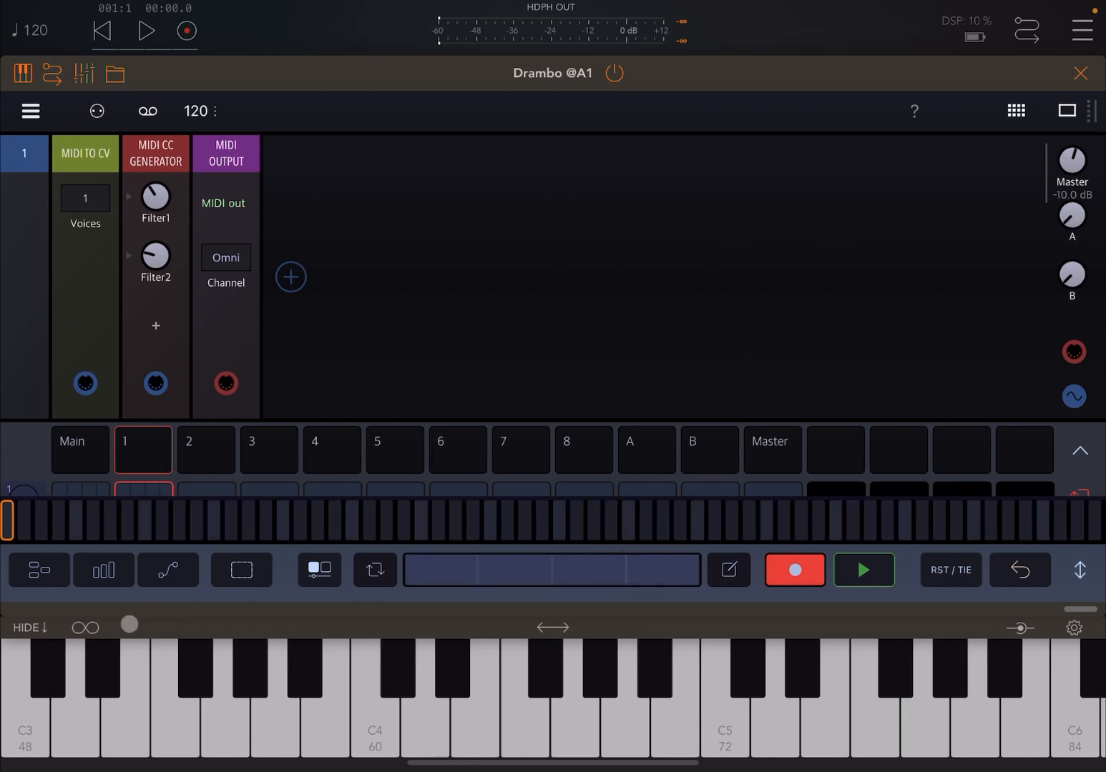
pyautogui.click(85, 628)
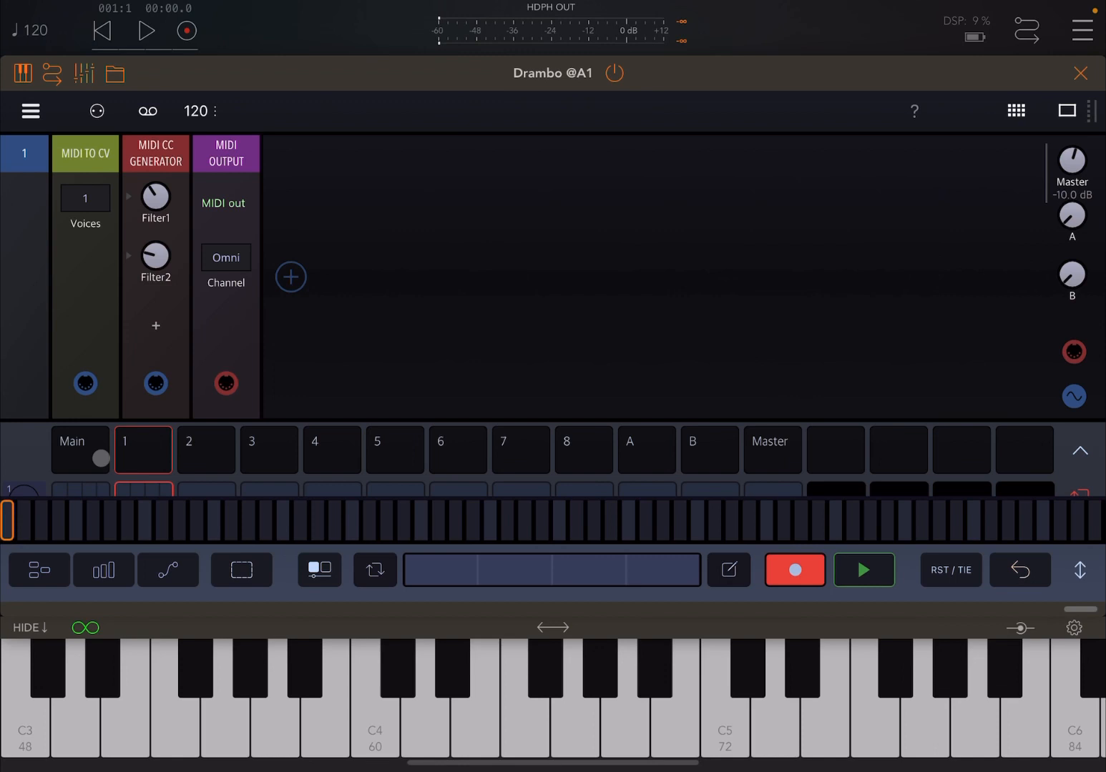
# - Record Filter1 and Filter2 dial sweeps into the 4-bar pattern and show the automation curves
pyautogui.click(25, 693)
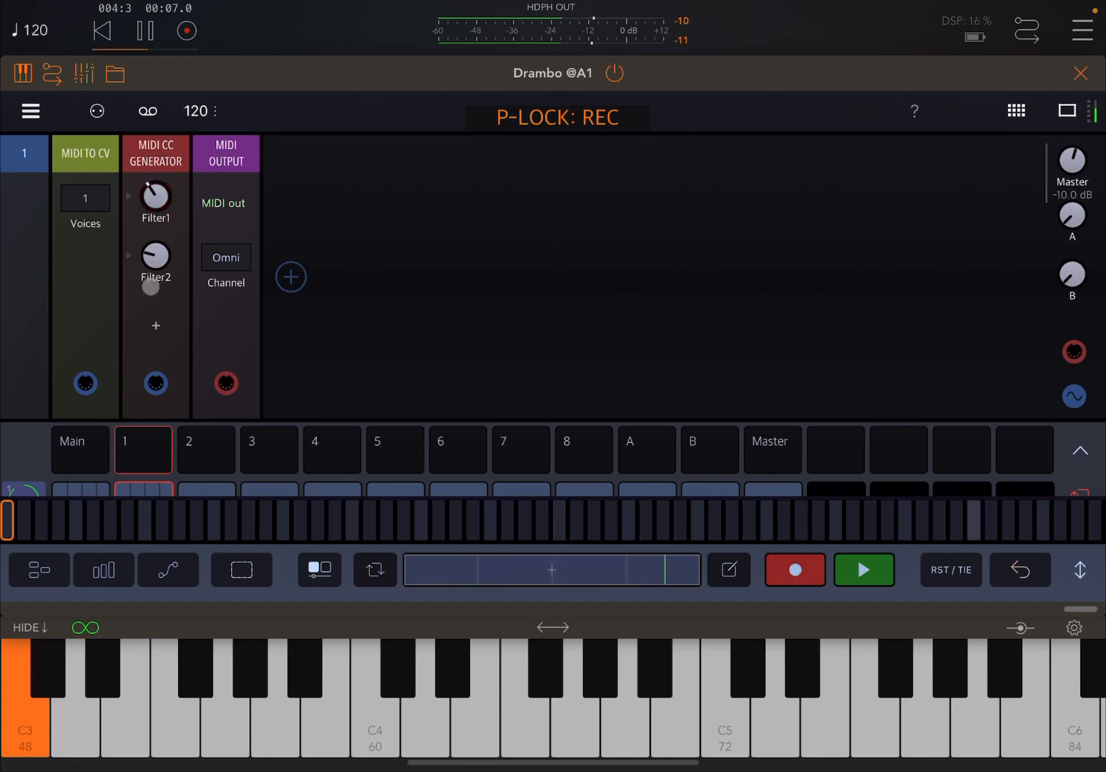
pyautogui.moveTo(156, 255); pyautogui.dragTo(156, 244)
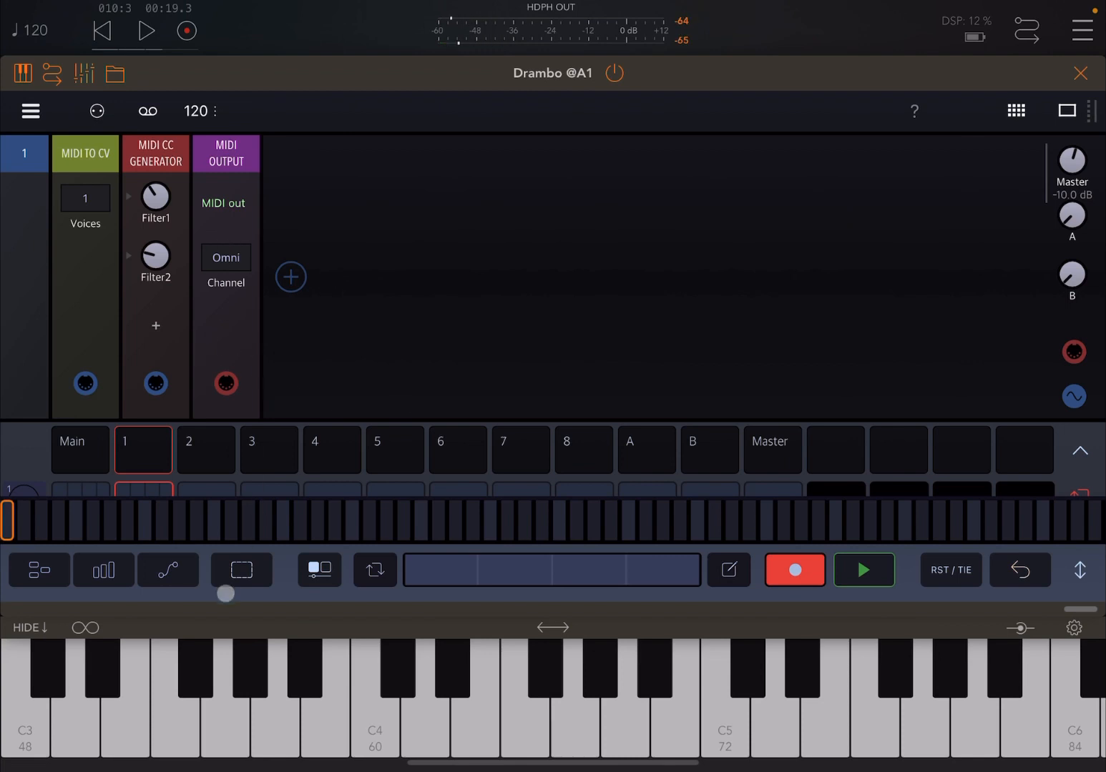
pyautogui.click(168, 570)
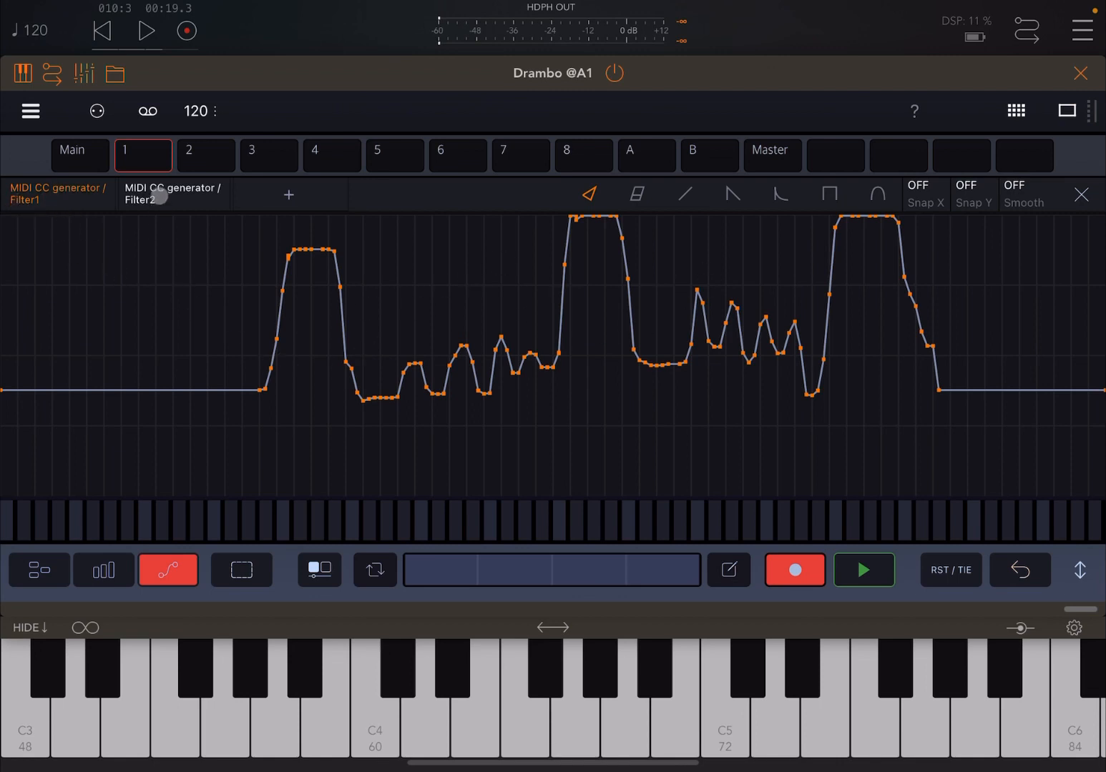
# - View the Filter2 automation lane's curve, then close Drambo to return to the AUM mixer
pyautogui.click(171, 195)
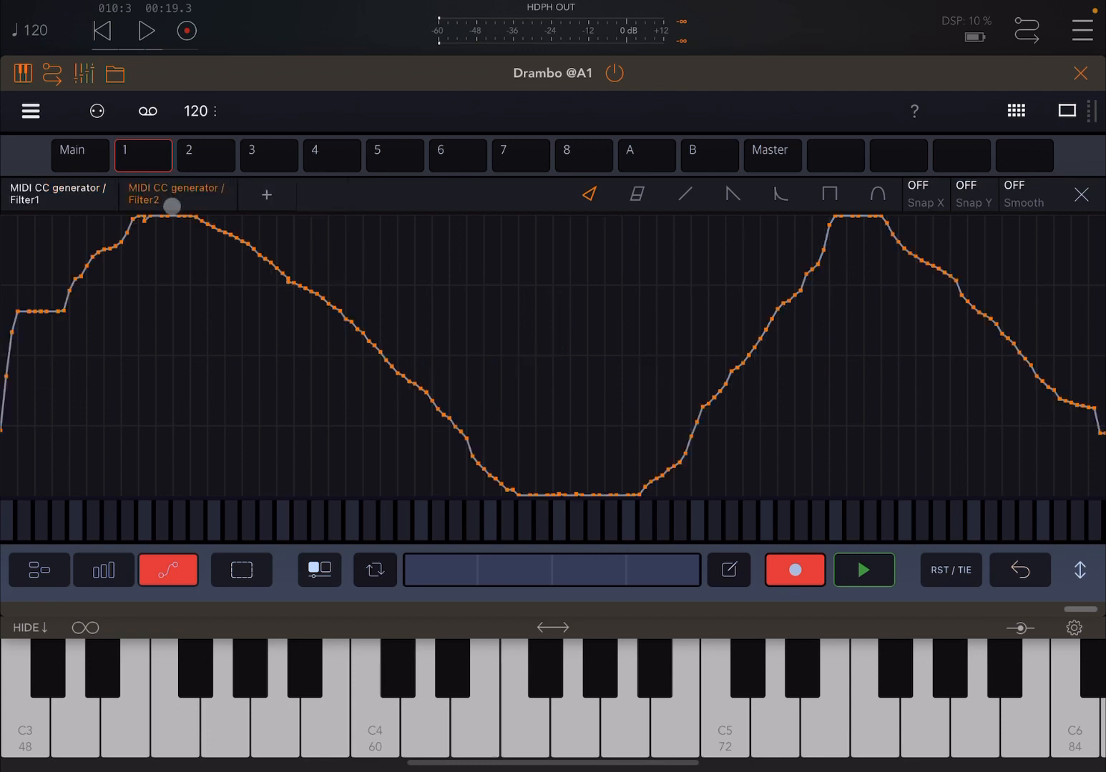
pyautogui.moveTo(171, 206); pyautogui.dragTo(1013, 283)
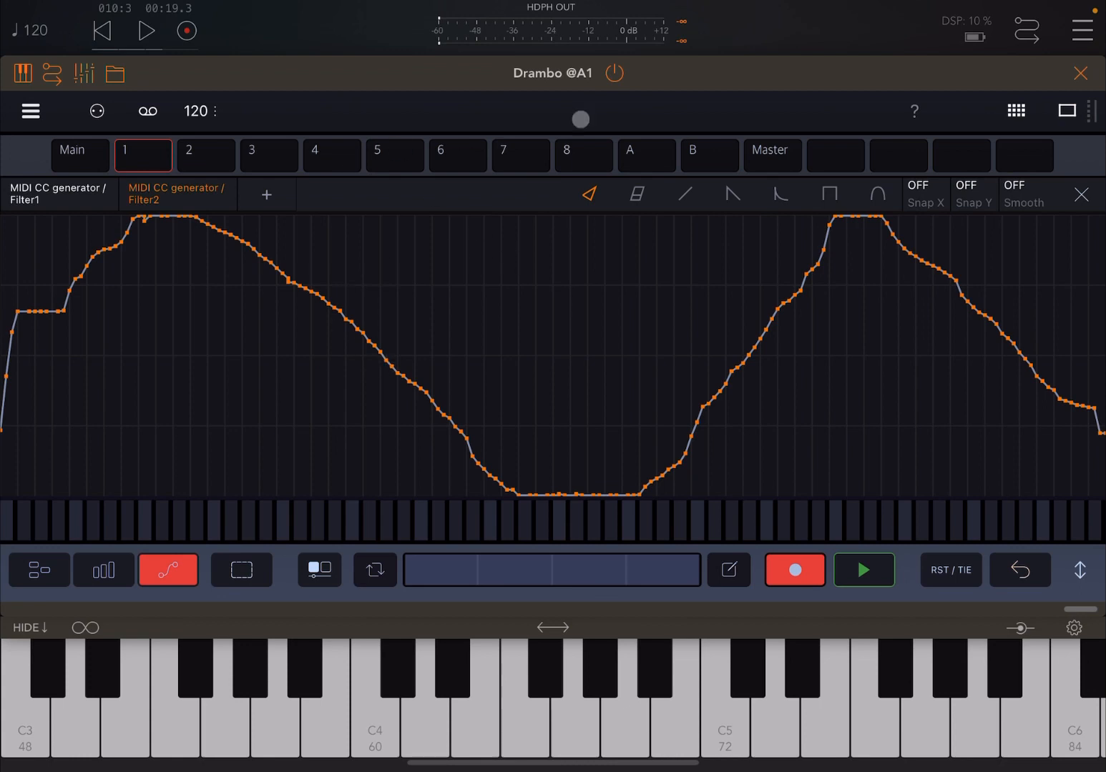
pyautogui.click(145, 30)
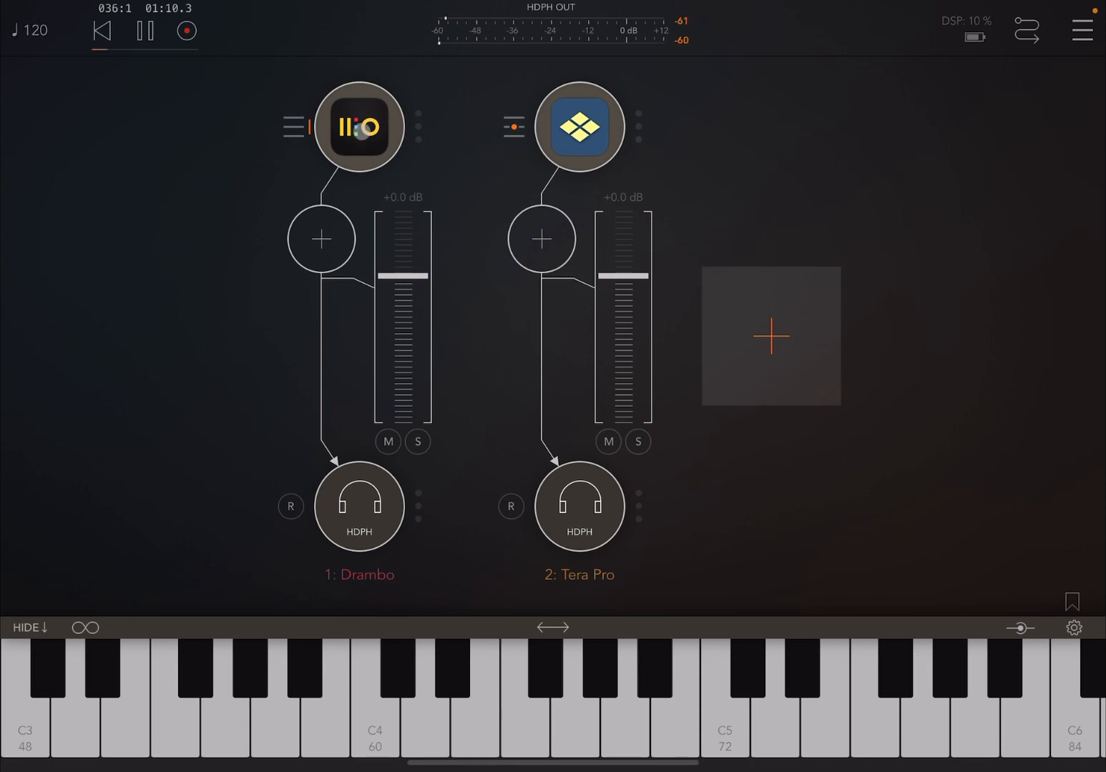
# - Reopen Drambo's plugin window from the channel 1 node while the automation plays back
pyautogui.click(359, 126)
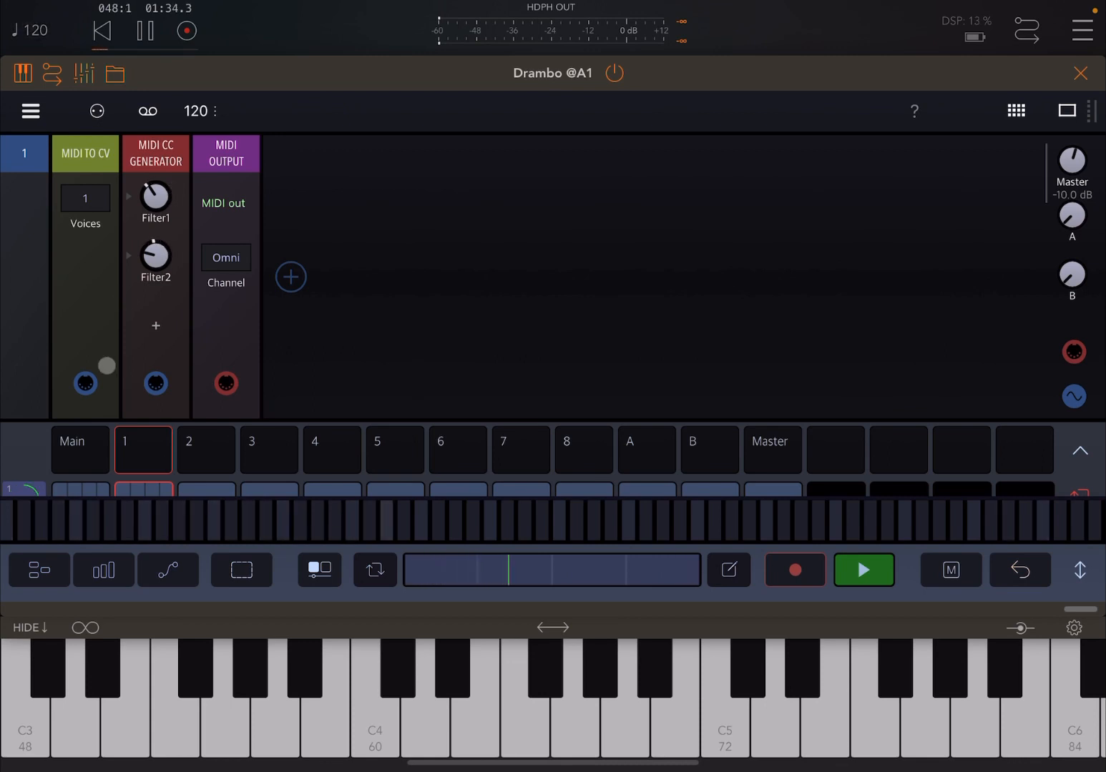
# - Grab the insertion point between the MIDI CC Generator and MIDI Output on track 1
pyautogui.click(168, 569)
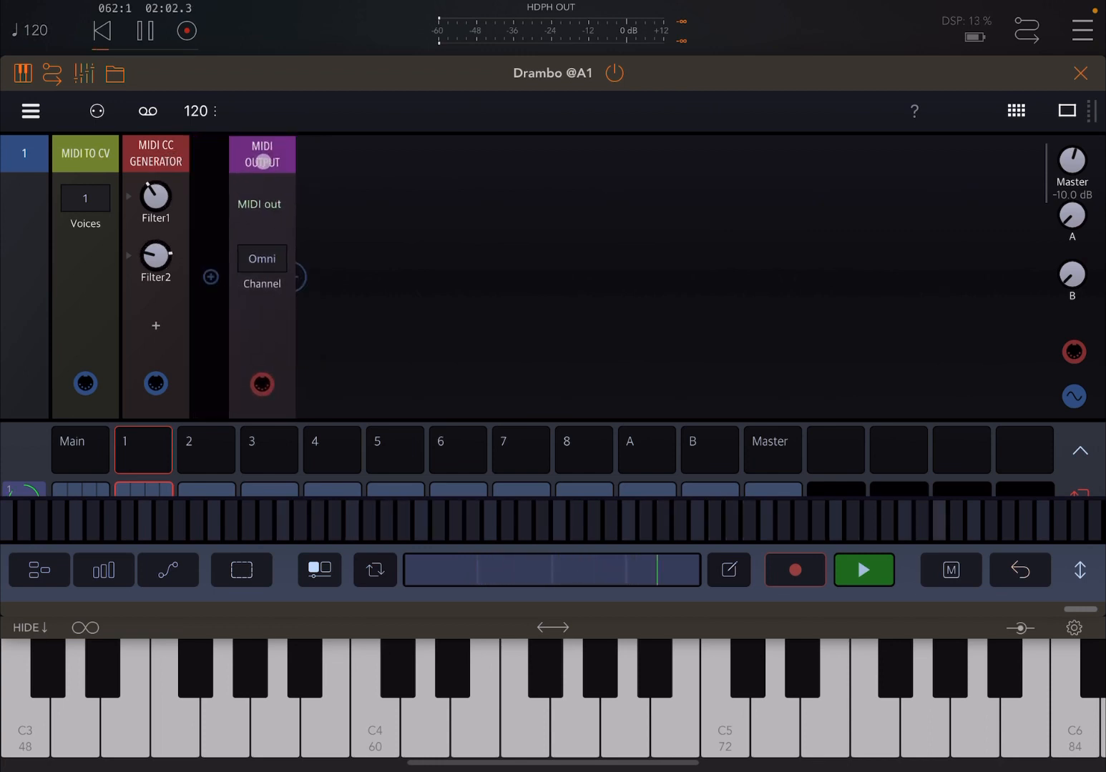
# - Insert a MIDI Mixer from Library > MIDI and start repositioning the CC generator around it
pyautogui.click(211, 277)
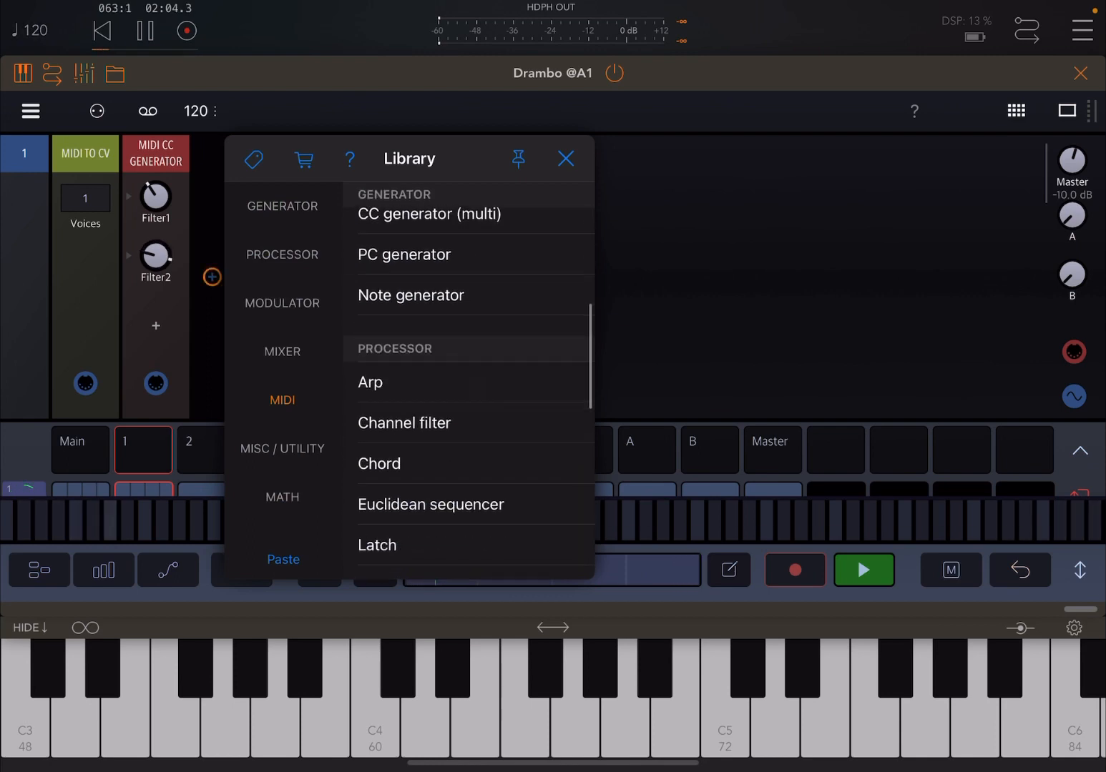
pyautogui.scroll(-3)
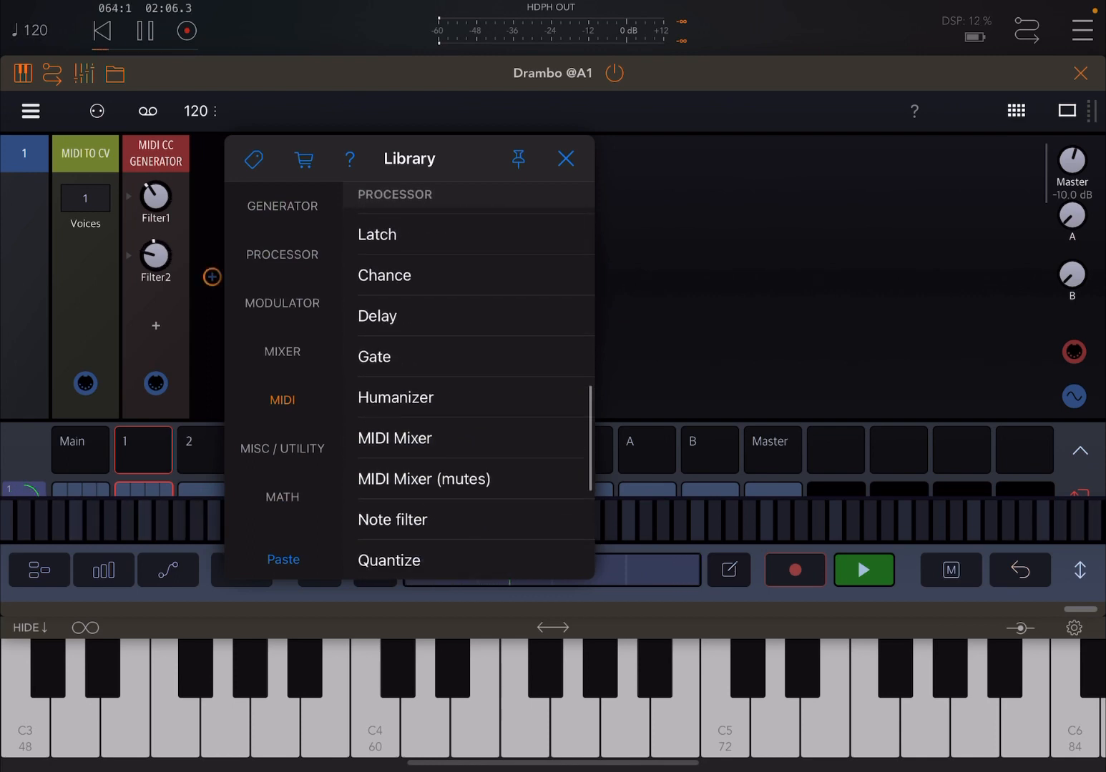
pyautogui.click(394, 438)
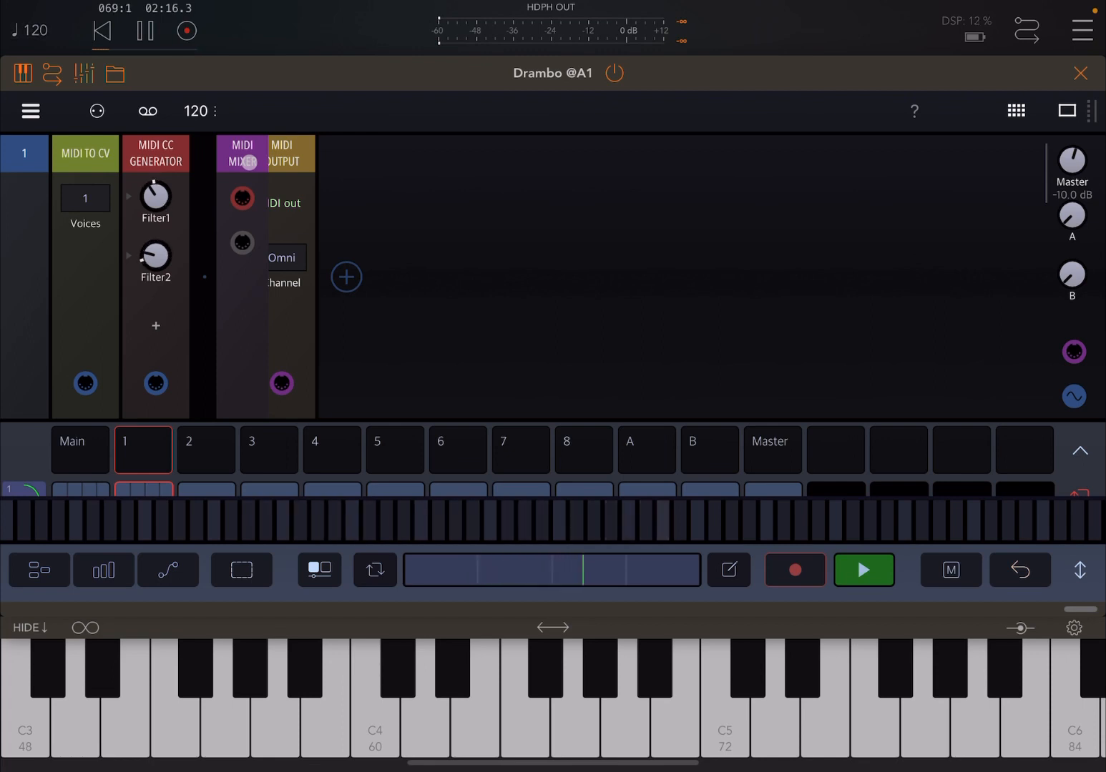
pyautogui.click(346, 278)
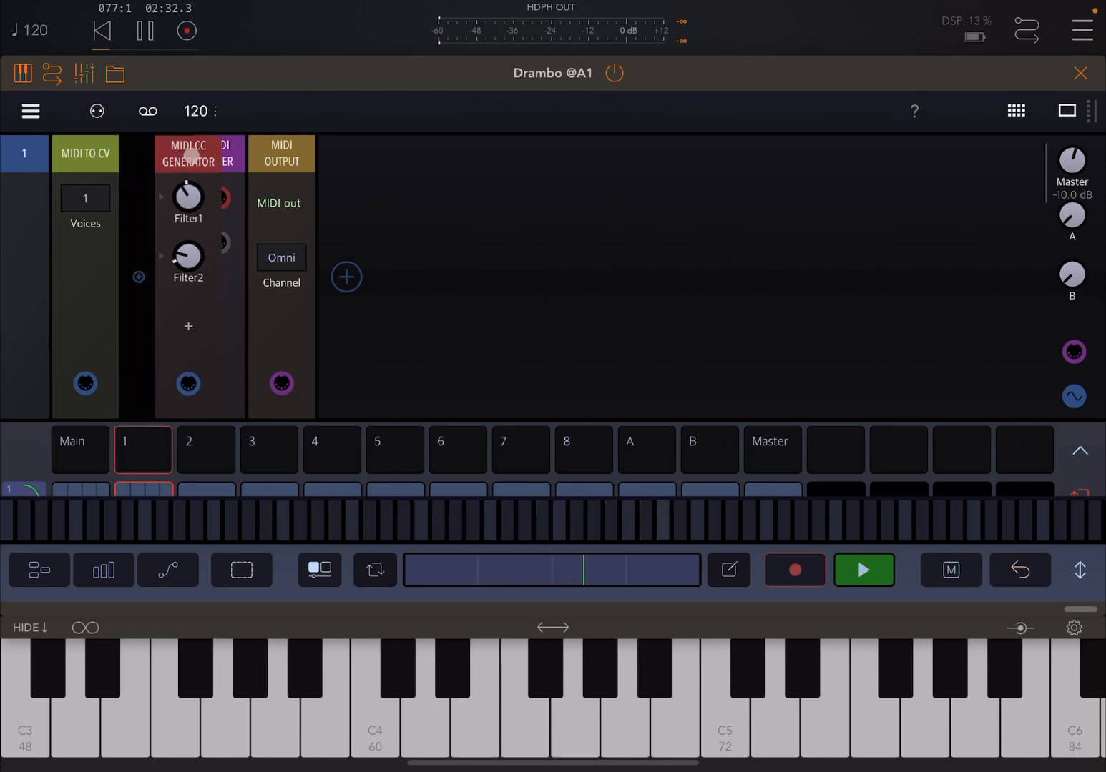
# - Add a sine LFO feeding the CC generator's new LFO dial, resume playback, and reach Library > Modulator
pyautogui.click(346, 277)
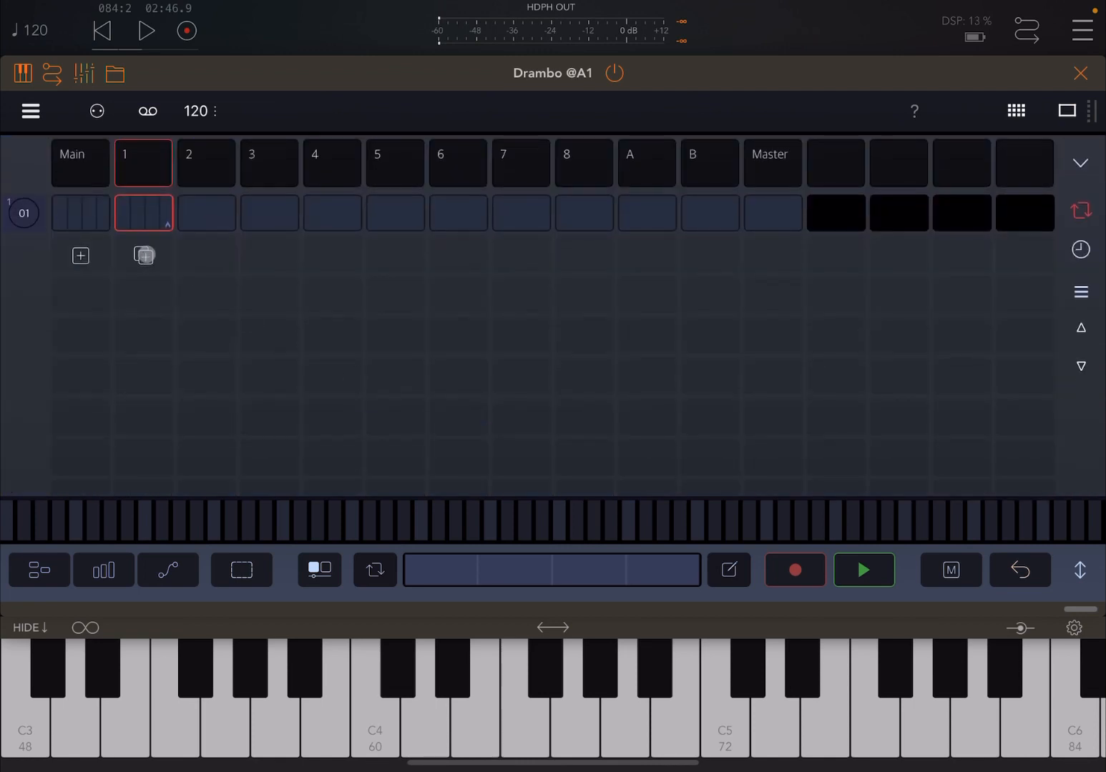
pyautogui.click(143, 255)
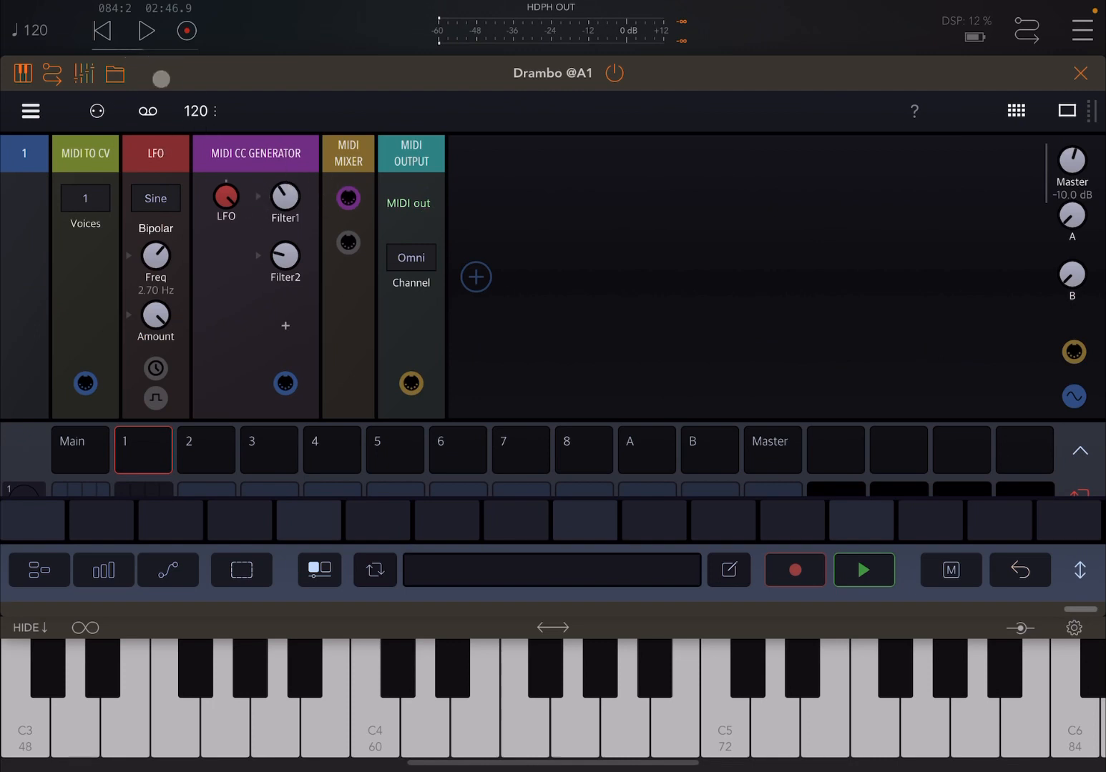
pyautogui.click(146, 30)
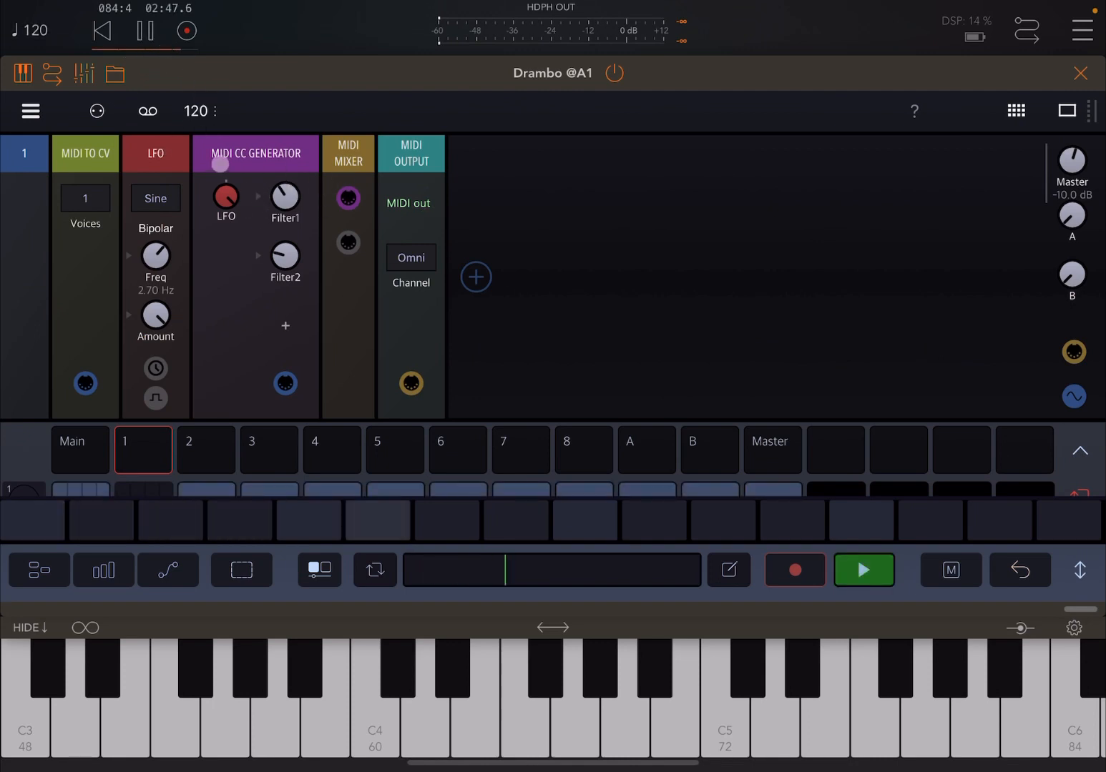
pyautogui.click(375, 686)
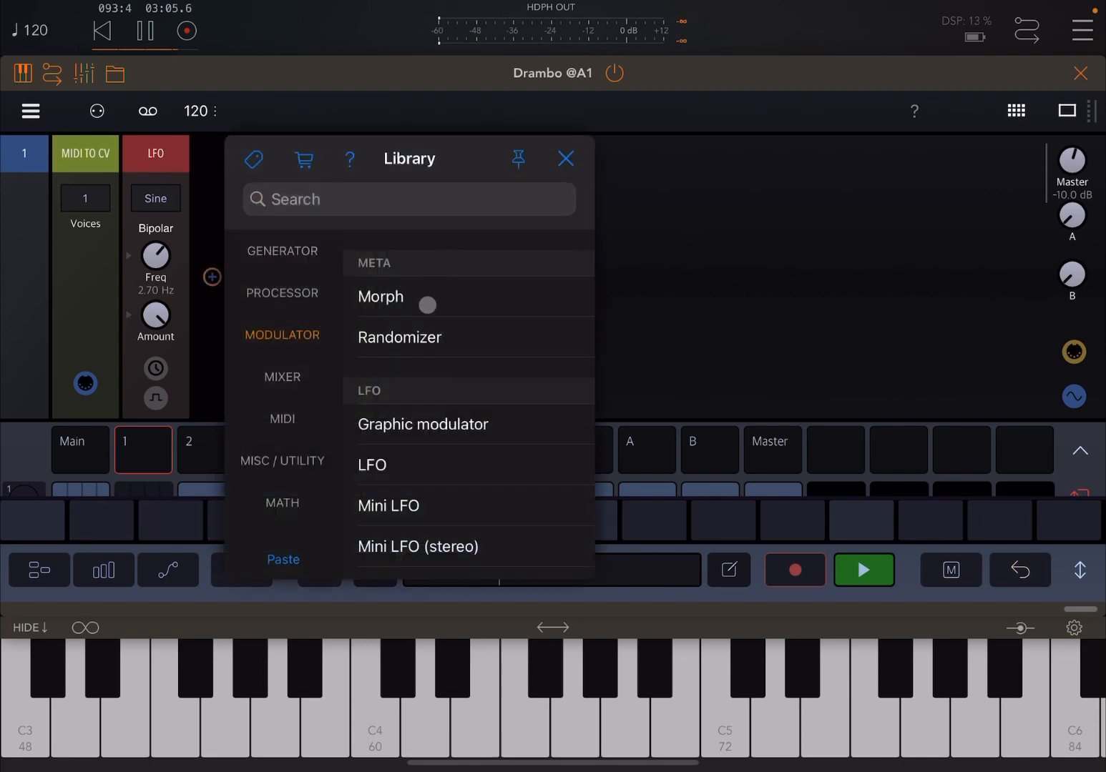
pyautogui.moveTo(426, 304); pyautogui.dragTo(477, 313)
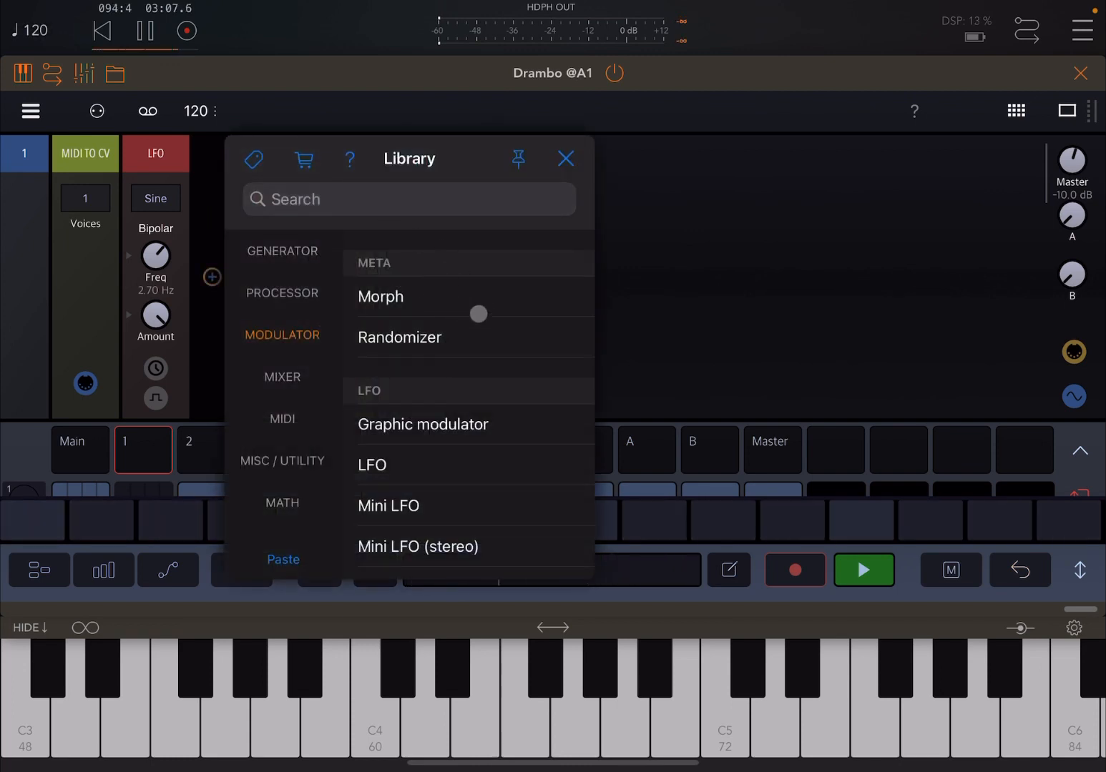
pyautogui.moveTo(478, 314); pyautogui.dragTo(481, 300)
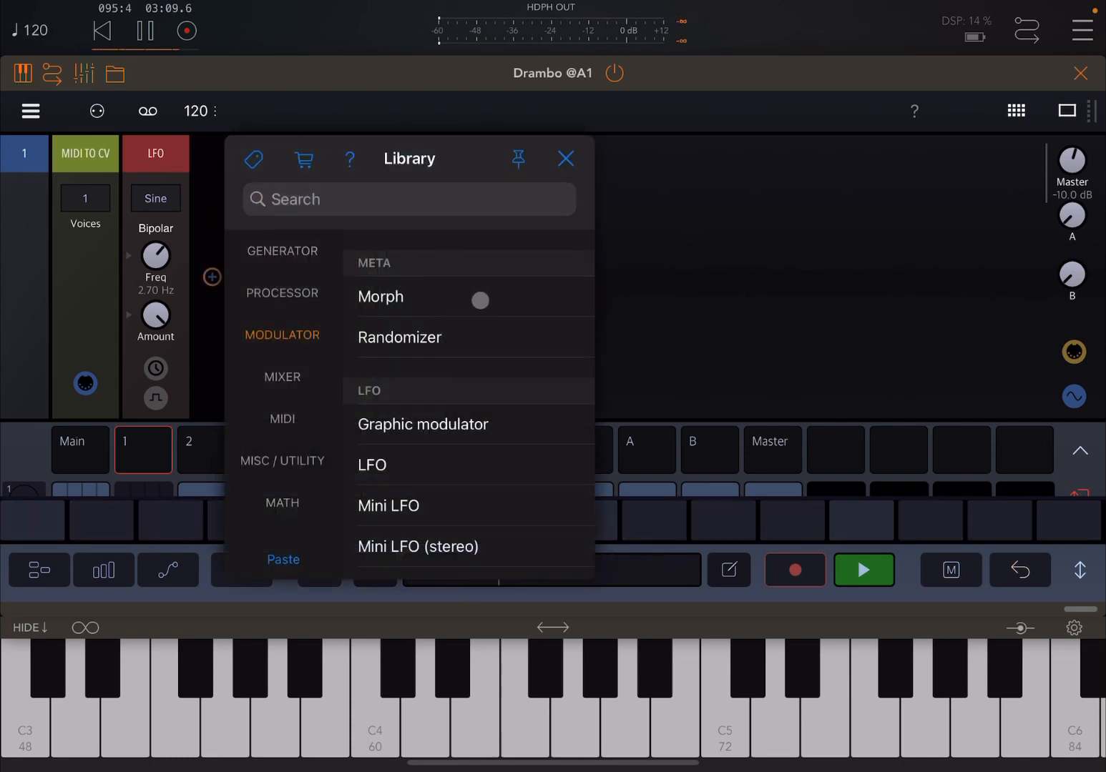